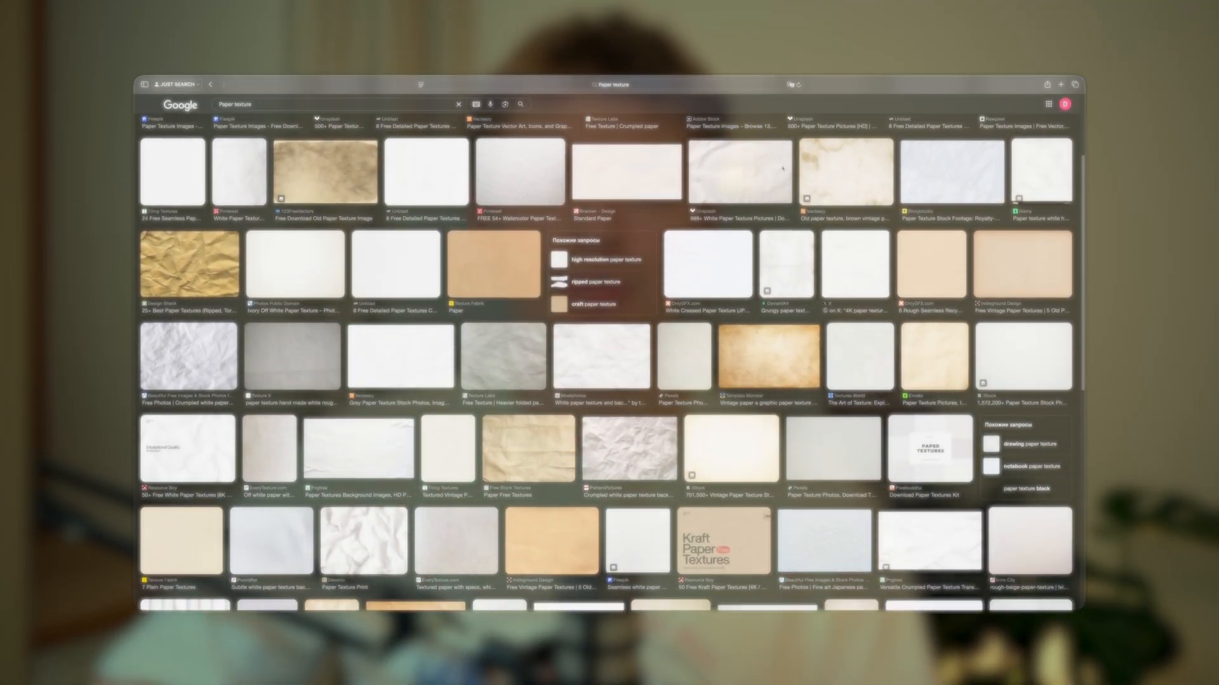
Split the footage layer into staggered pieces and preview a later moment.
{"action": "scroll", "scroll_direction": "down", "scroll_amount": 3}
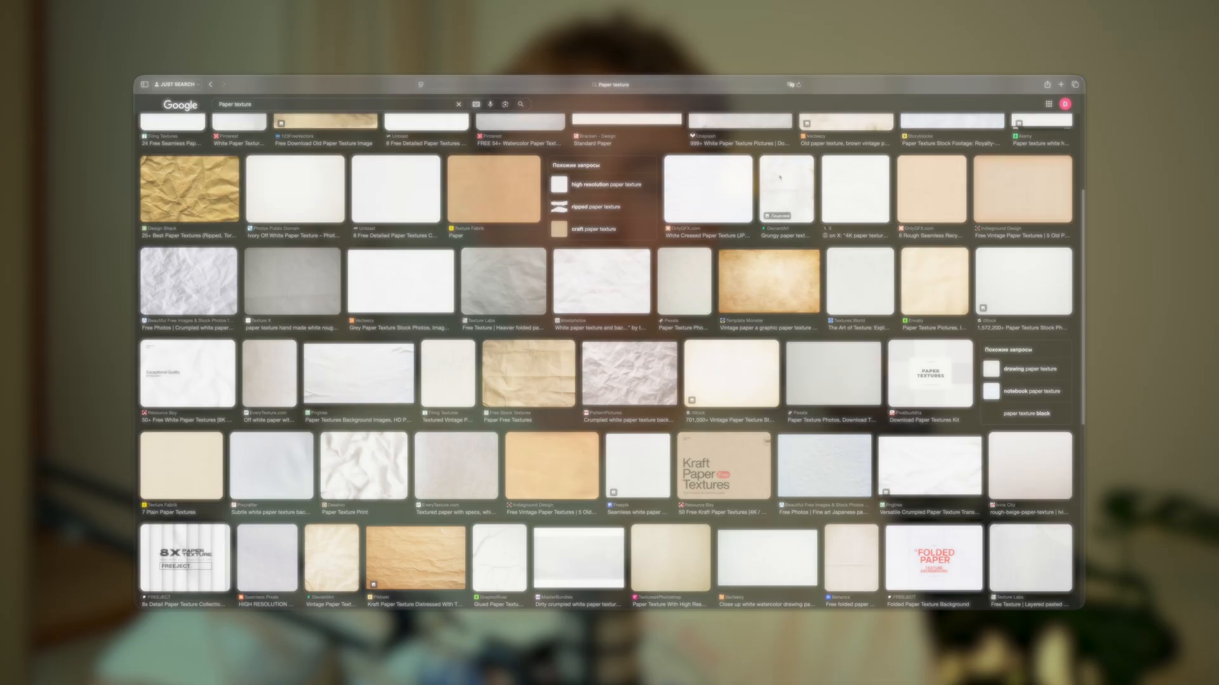
{"action": "scroll", "scroll_direction": "down", "scroll_amount": 3}
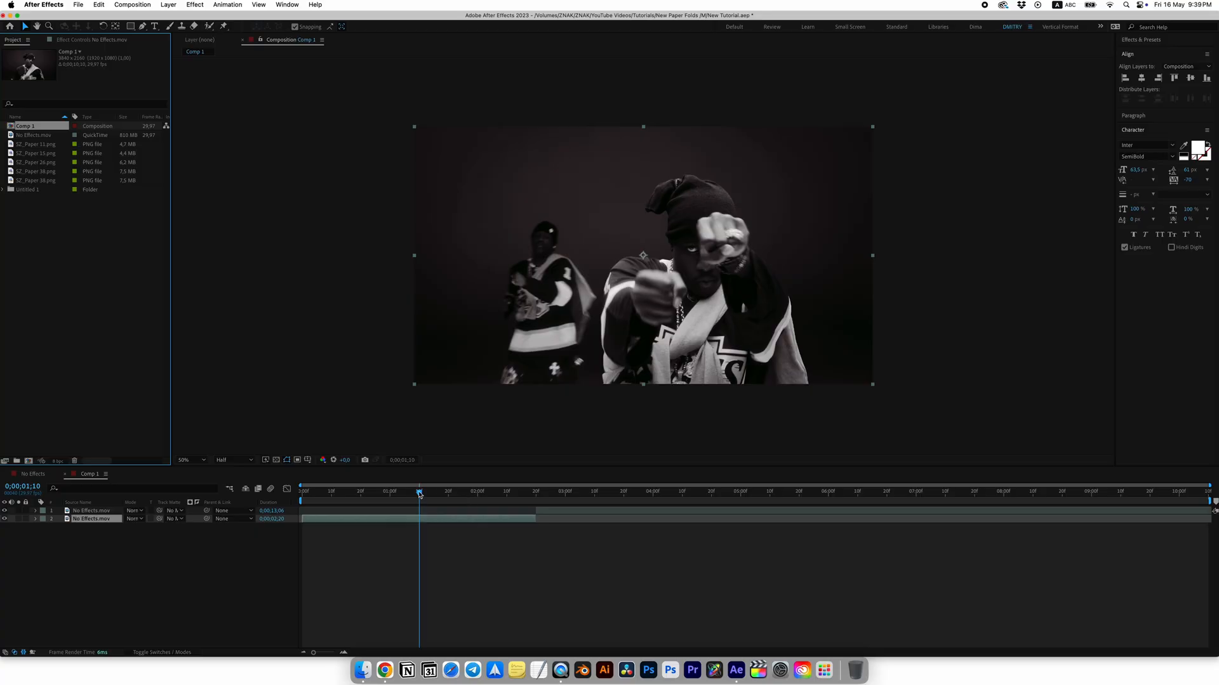
{"action": "mouse_move", "coordinate": [419, 493]}
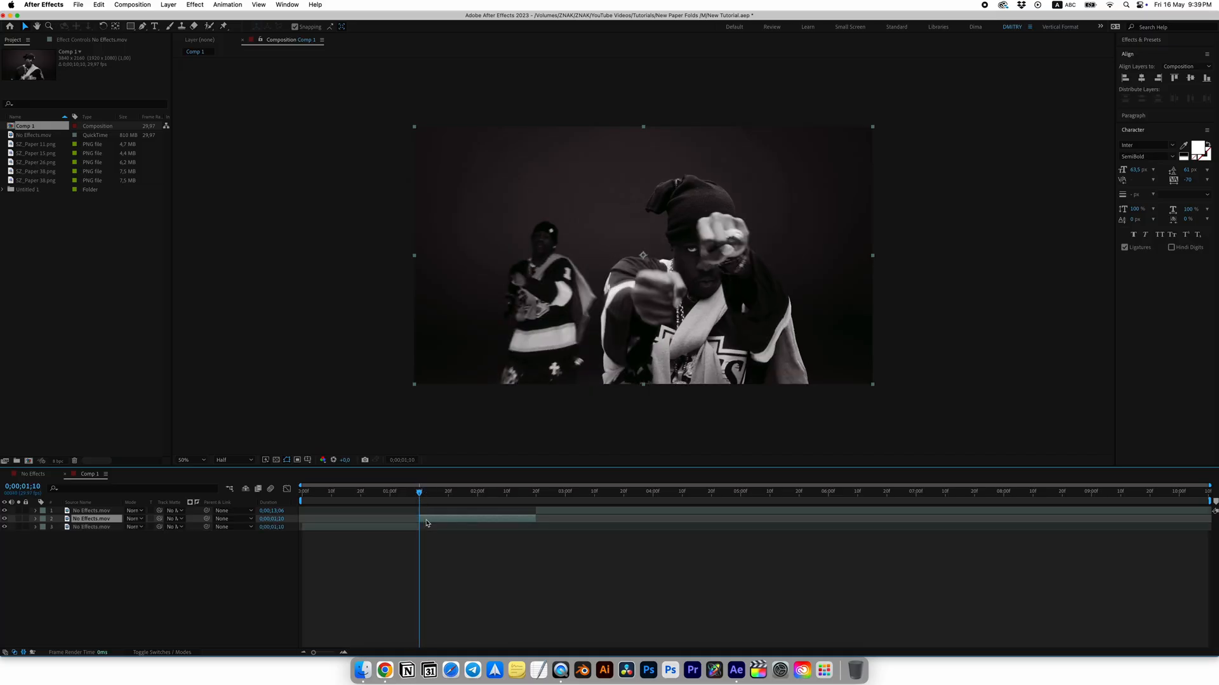
{"action": "right_click", "coordinate": [426, 523]}
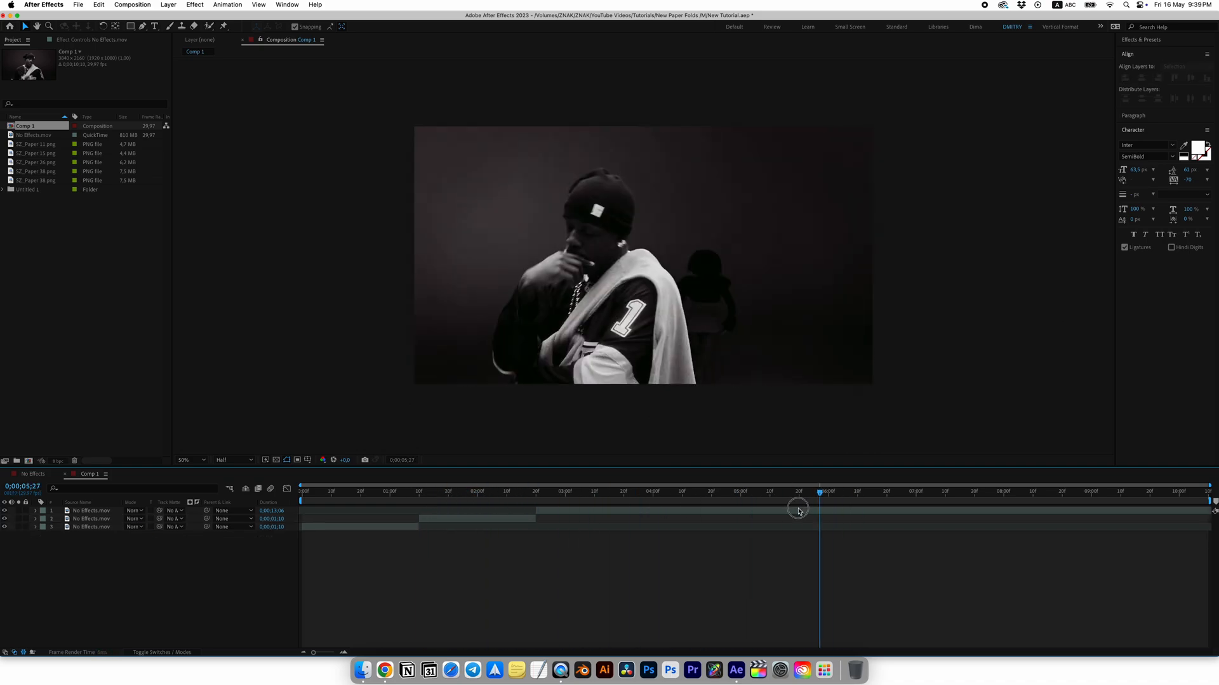
{"action": "left_click_drag", "start_coordinate": [818, 512], "coordinate": [906, 511]}
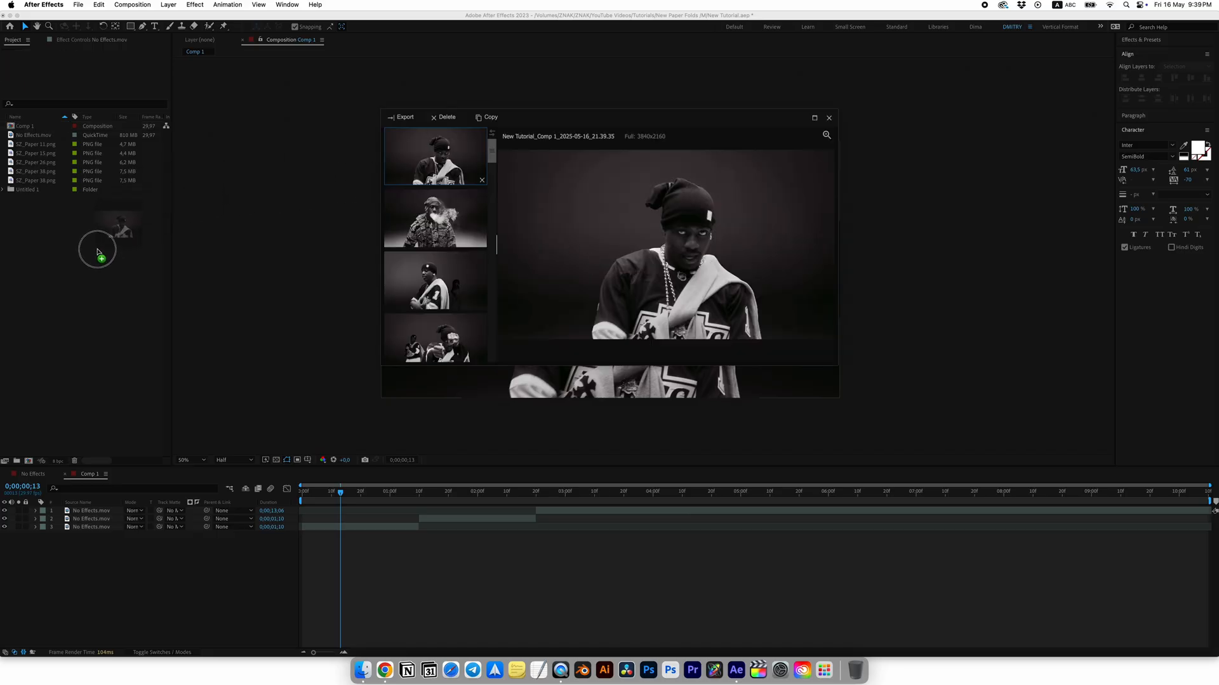
{"action": "left_click", "coordinate": [829, 118]}
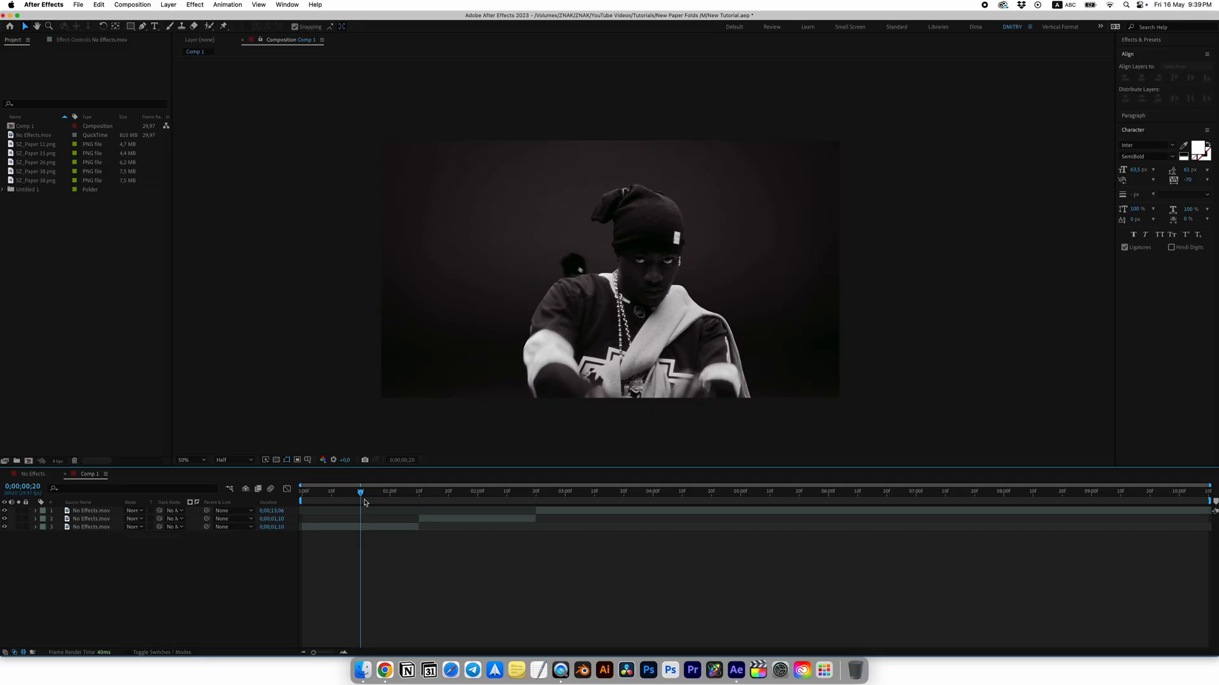
{"action": "mouse_move", "coordinate": [363, 502]}
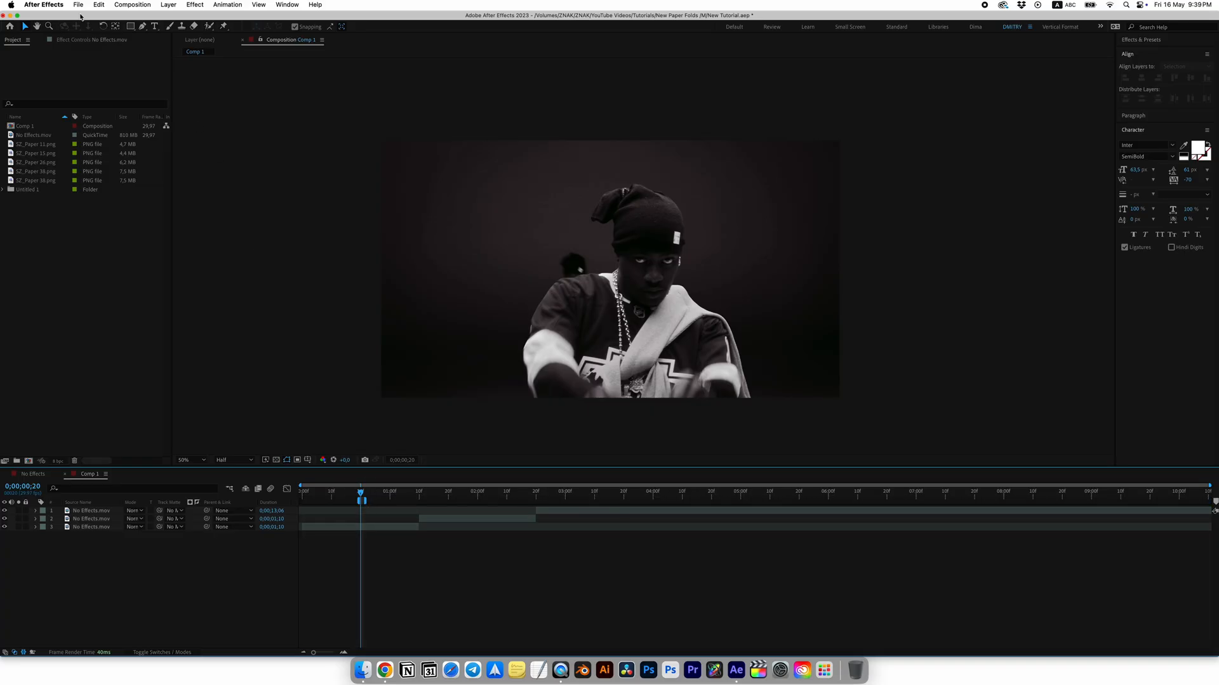
Save the current frame as a PNG still for the project.
{"action": "left_click", "coordinate": [78, 5]}
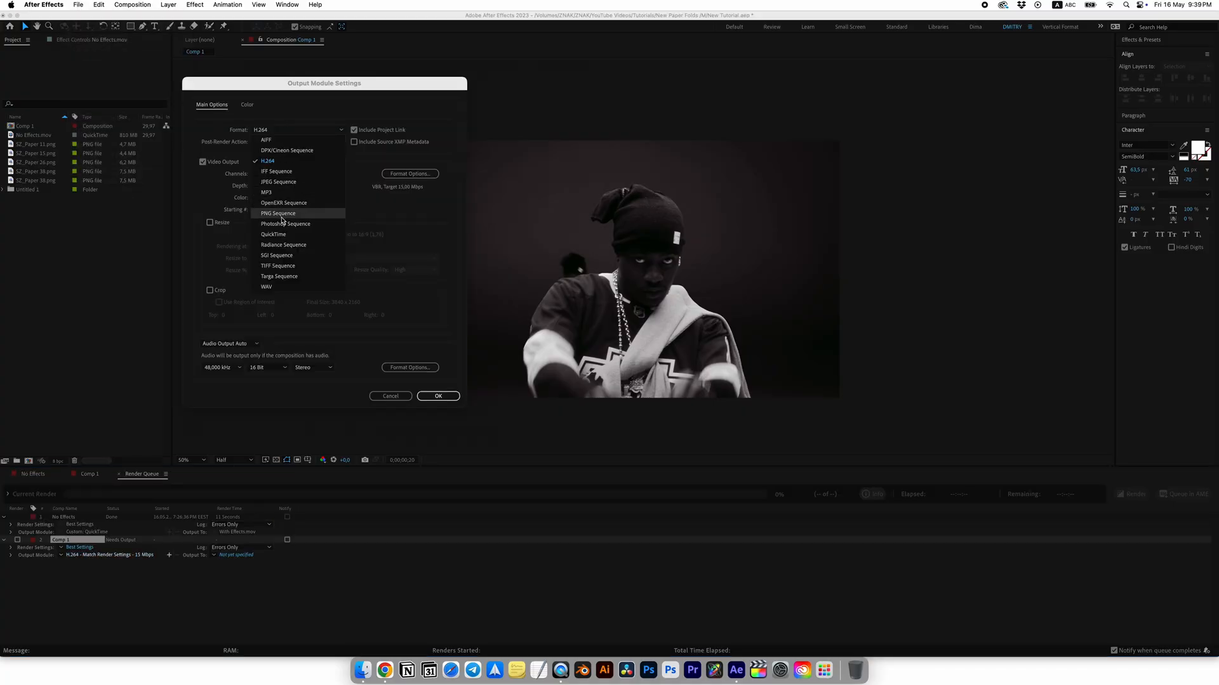
{"action": "left_click", "coordinate": [278, 213]}
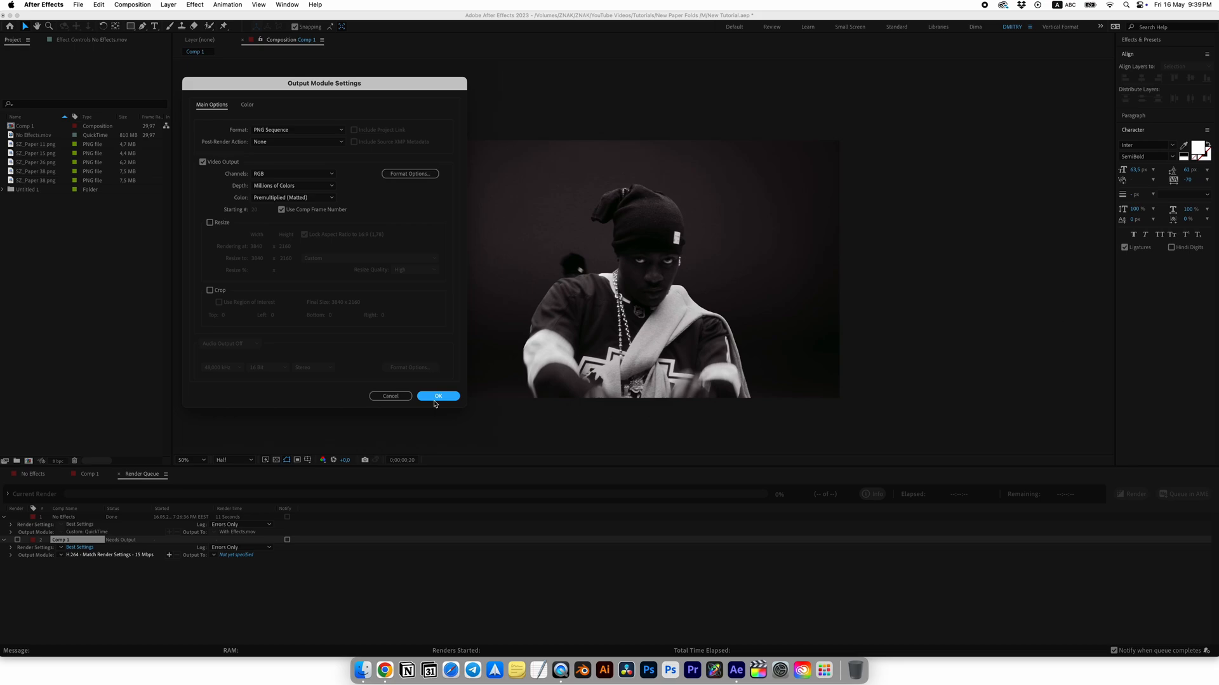
{"action": "left_click", "coordinate": [437, 396]}
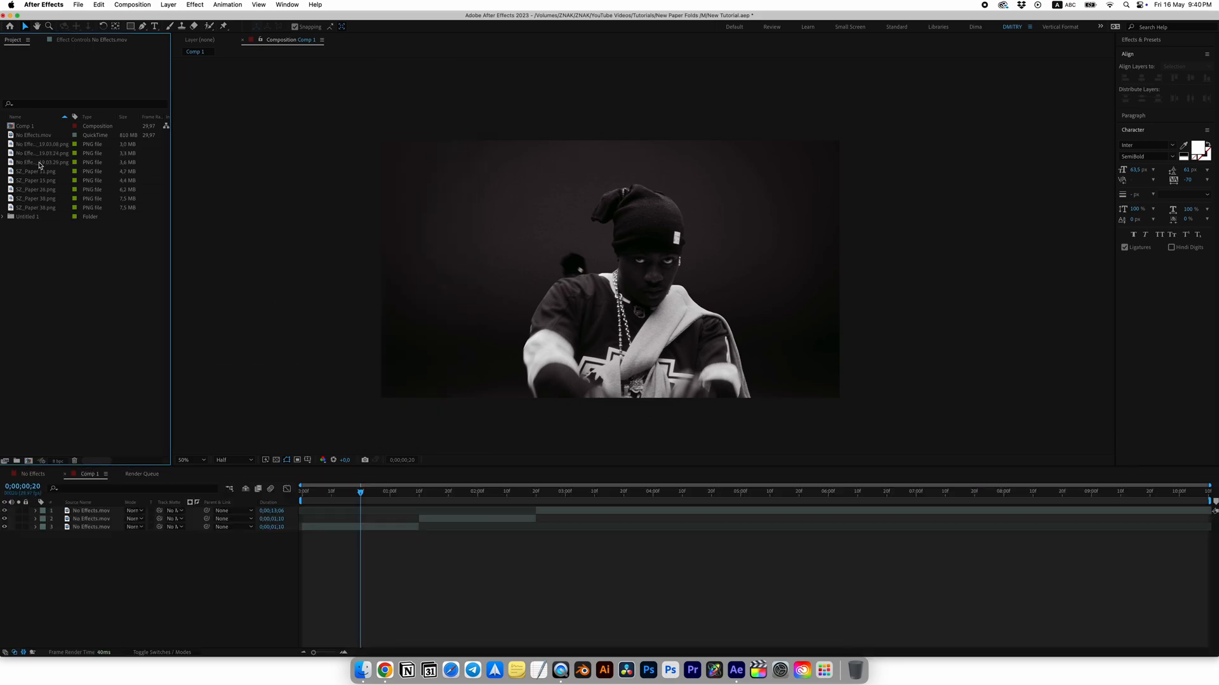
Place a freeze-frame PNG still in the timeline at the current time.
{"action": "left_click", "coordinate": [35, 162]}
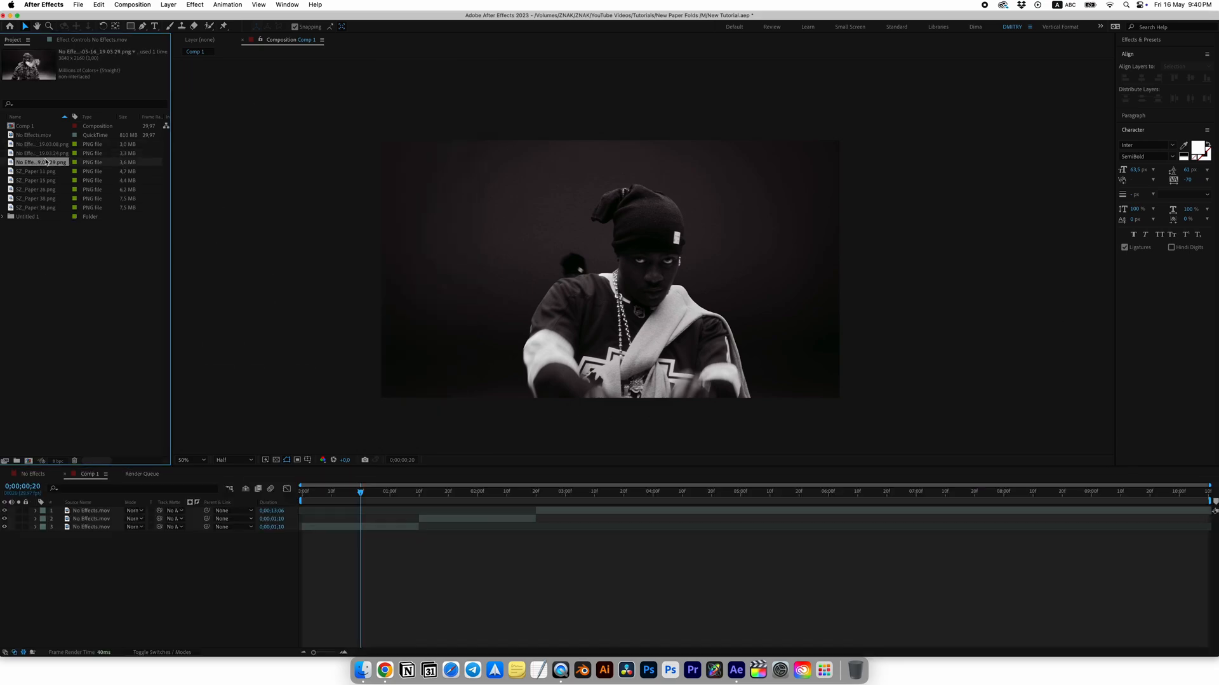
{"action": "left_click", "coordinate": [39, 144]}
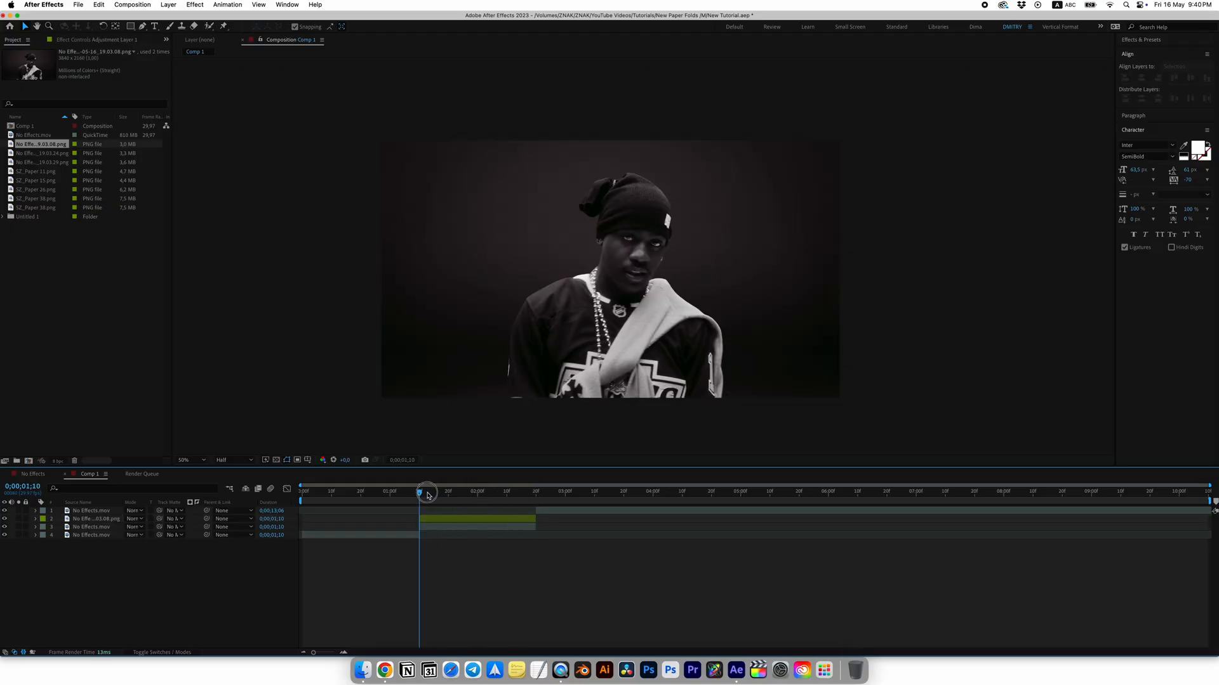
{"action": "left_click", "coordinate": [37, 170]}
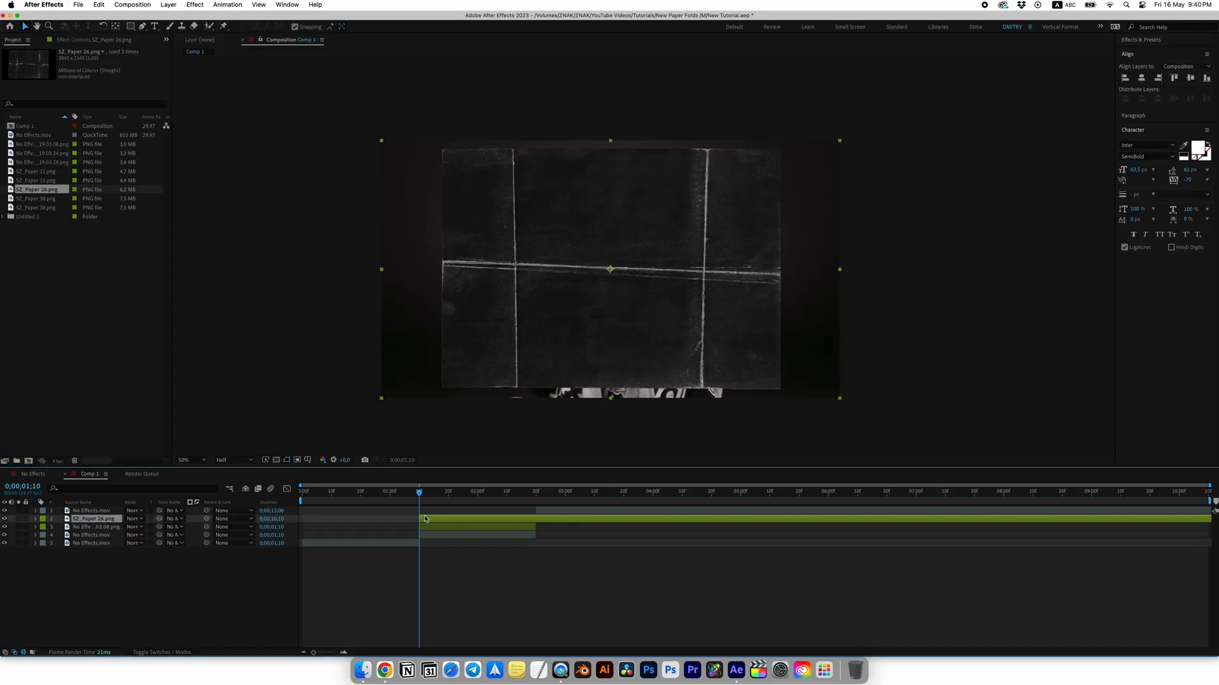
Pre-compose the still and paper texture layers as 'Paper Frame 01'.
{"action": "left_click", "coordinate": [536, 493]}
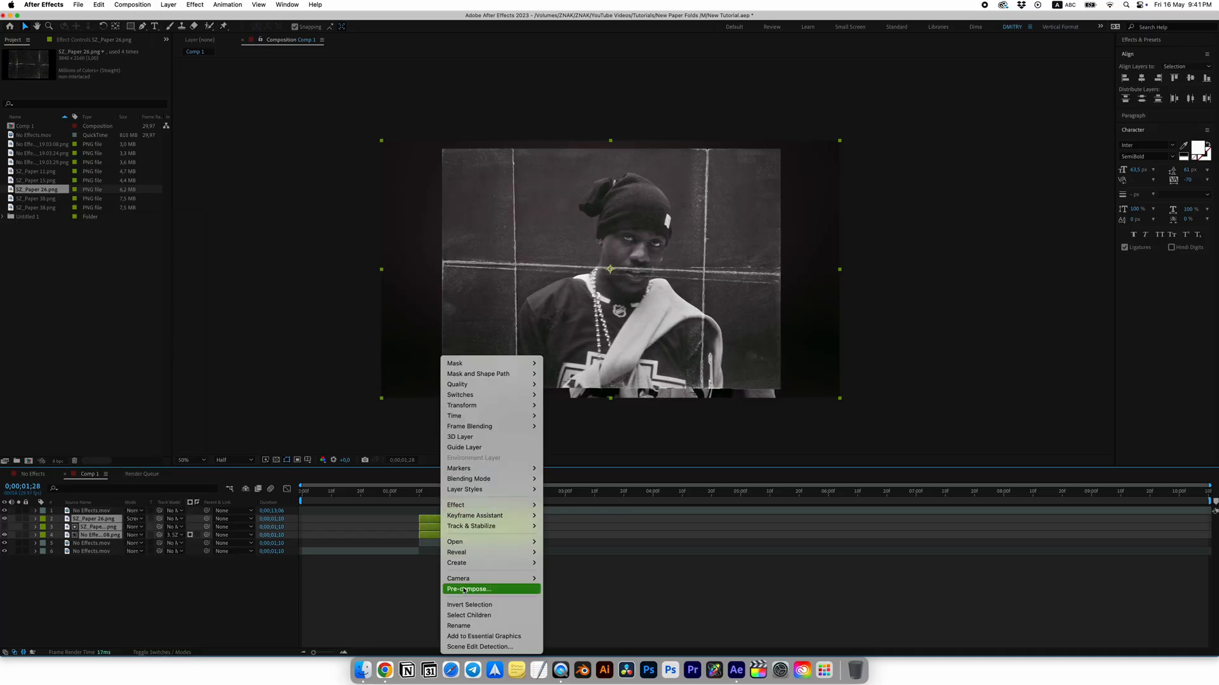
{"action": "left_click", "coordinate": [467, 589]}
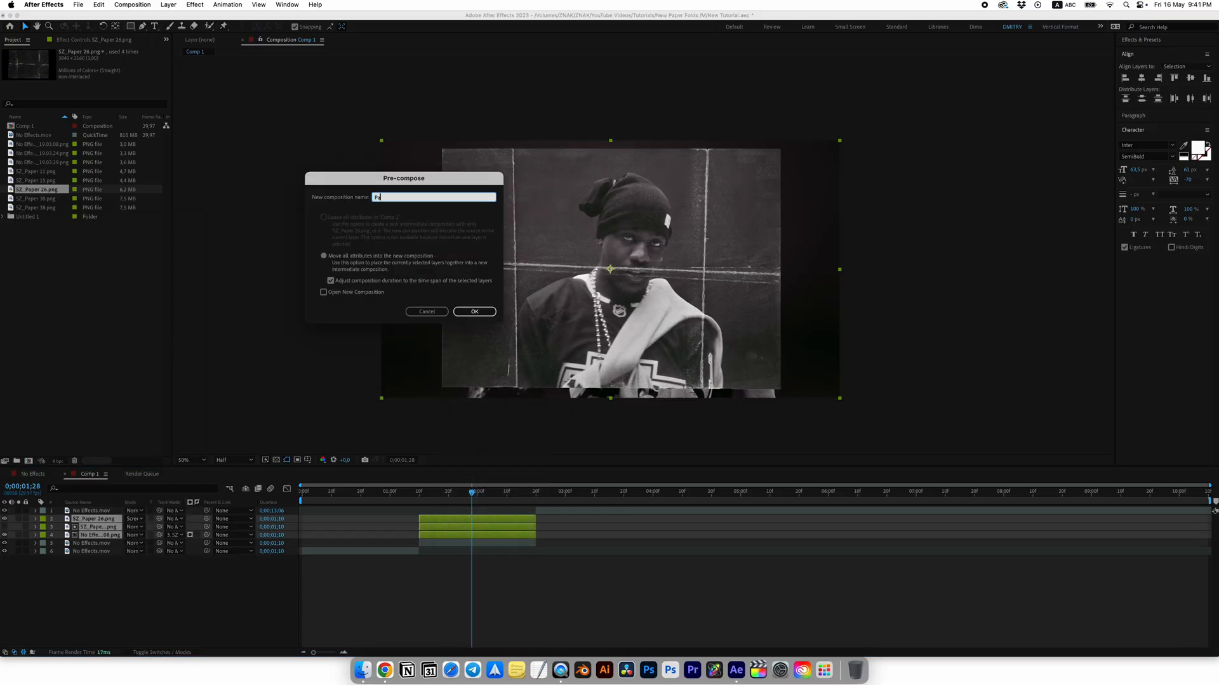
{"action": "type", "text": "Paper Frame 01"}
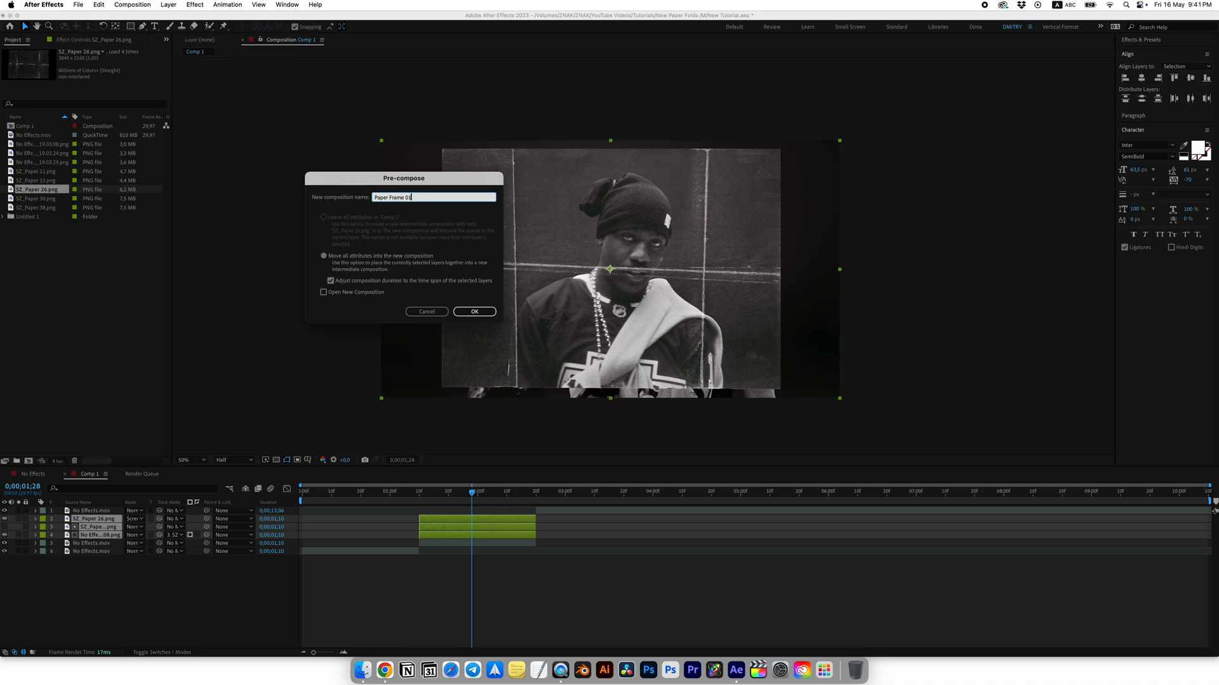
{"action": "left_click", "coordinate": [474, 311]}
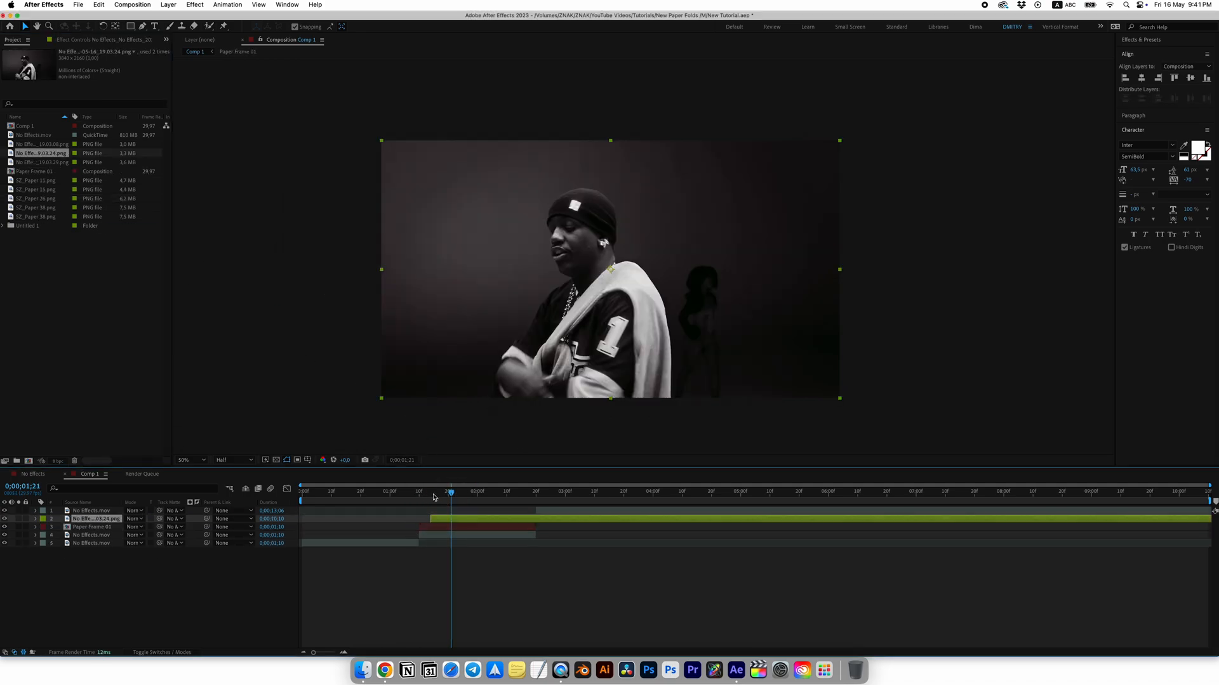
Add the next paper texture, matte the still to SZ_Paper 15.png, pre-compose as 'Paper Frame'.
{"action": "left_click_drag", "start_coordinate": [449, 492], "coordinate": [433, 492]}
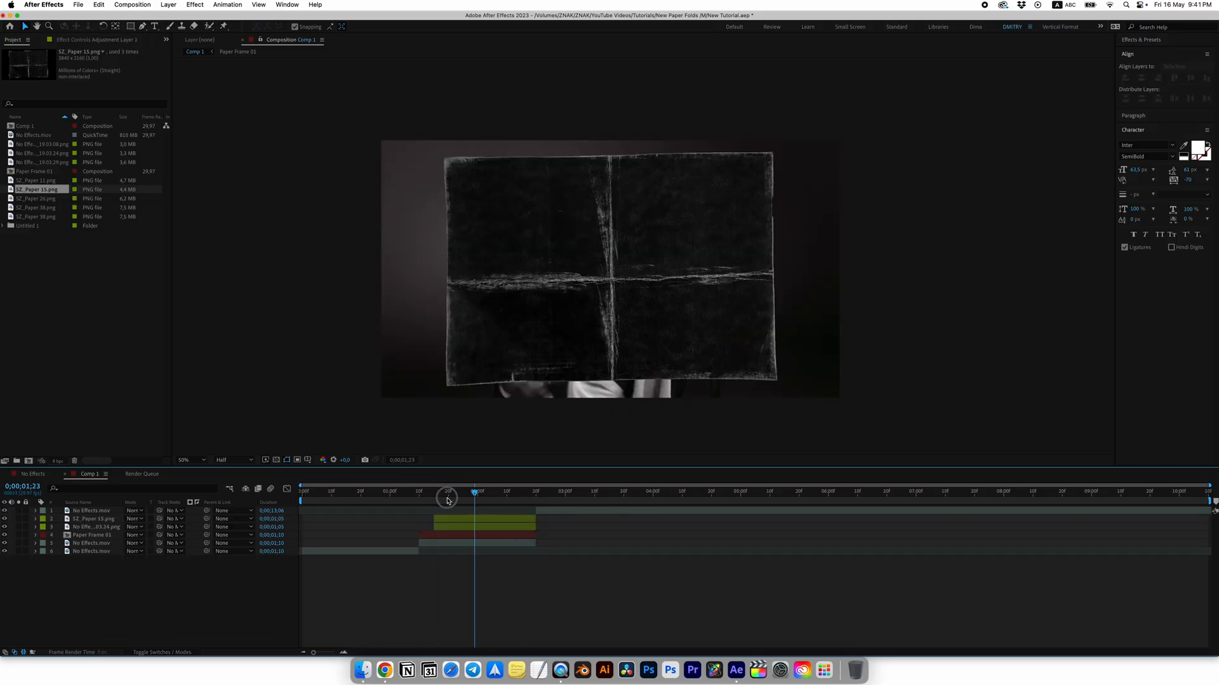
{"action": "left_click", "coordinate": [170, 526]}
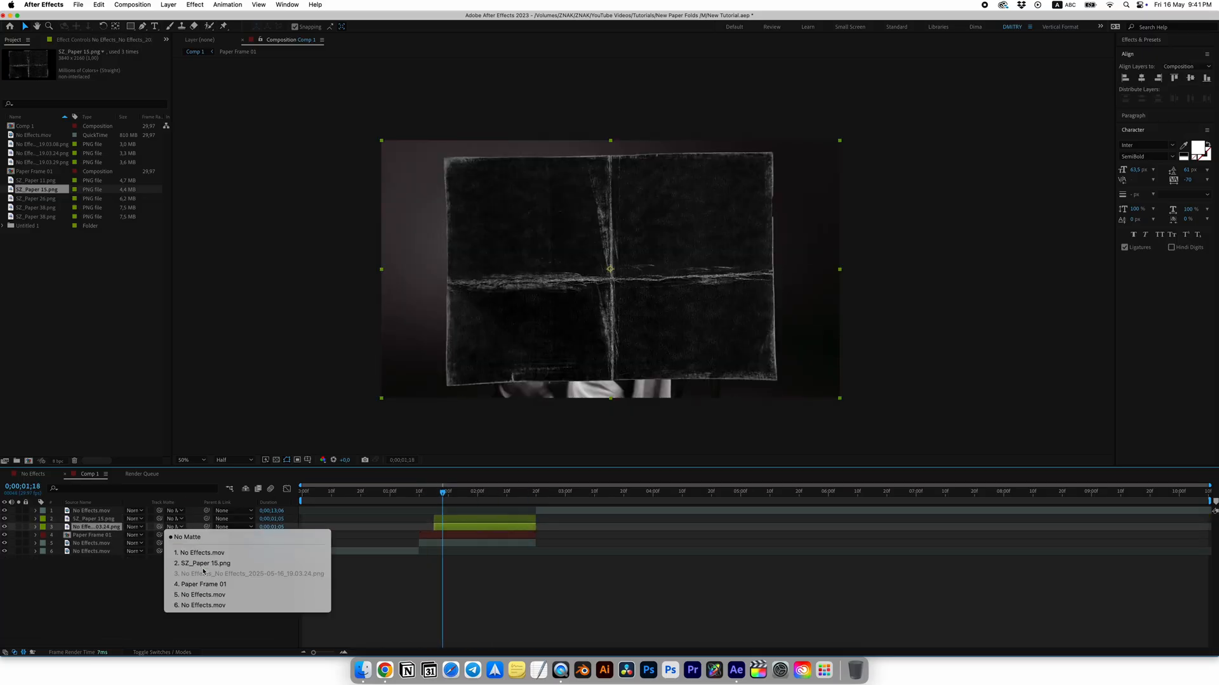
{"action": "left_click", "coordinate": [205, 563]}
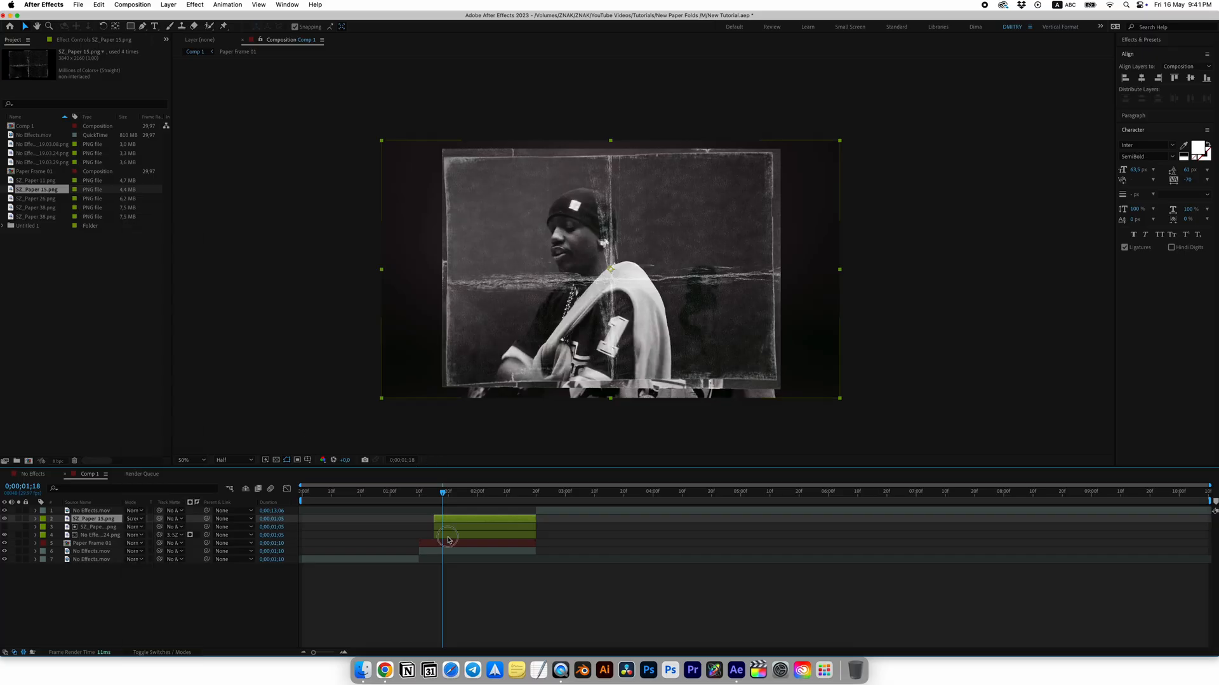
{"action": "key", "text": "cmd+shift+c"}
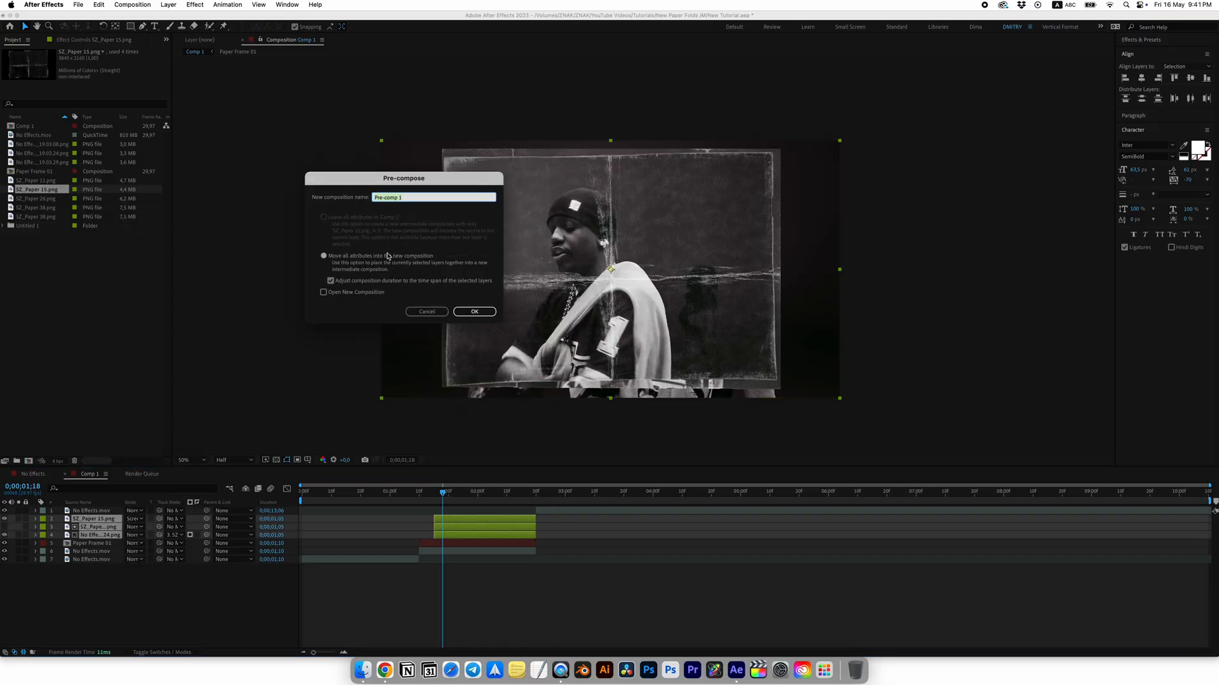
{"action": "type", "text": "Paper Frame"}
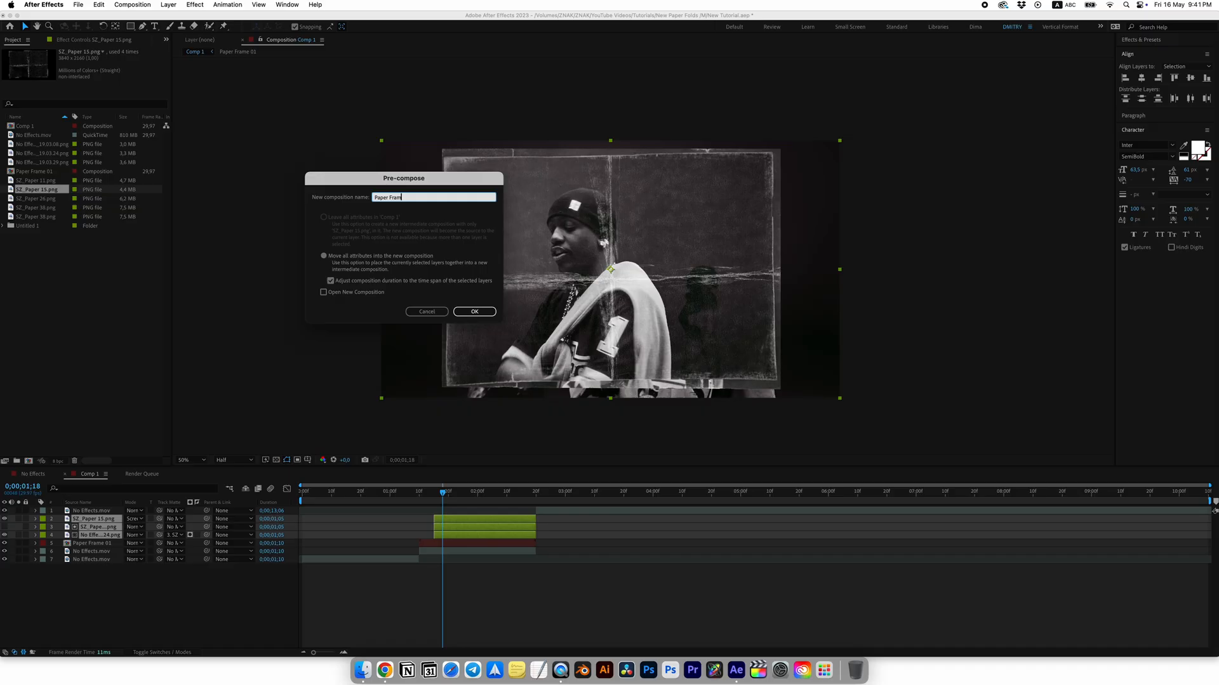
{"action": "left_click", "coordinate": [473, 311]}
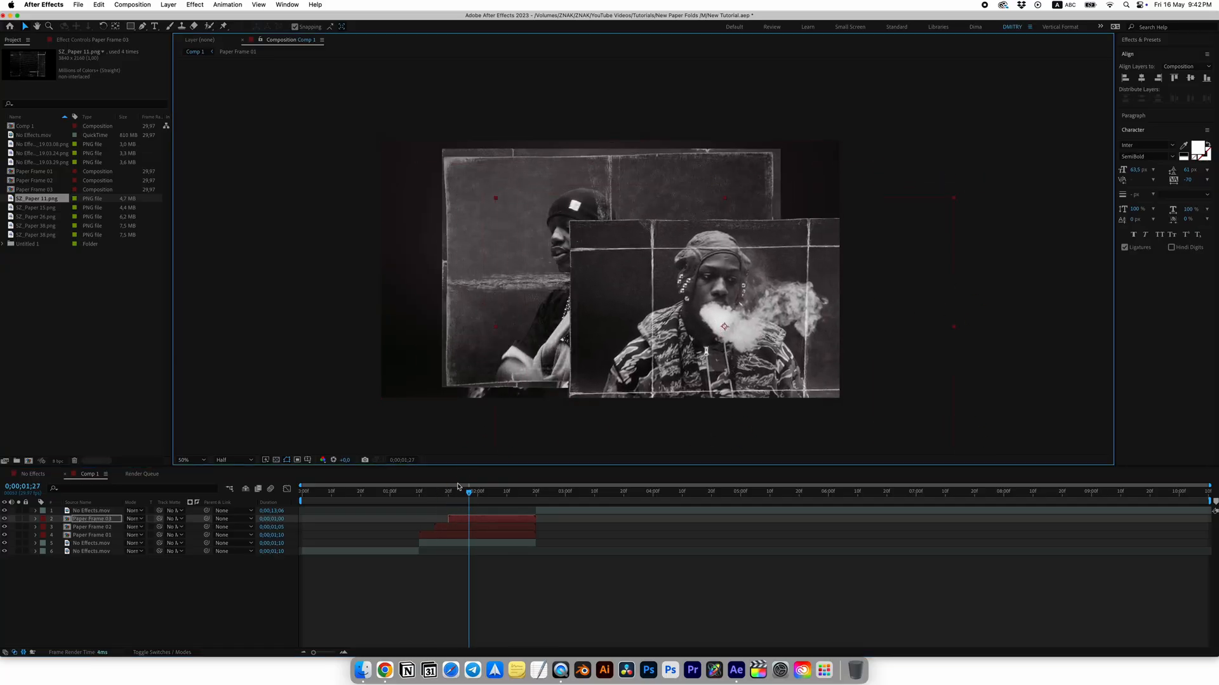
Select a timeline layer for the third paper frame composition.
{"action": "left_click", "coordinate": [91, 527]}
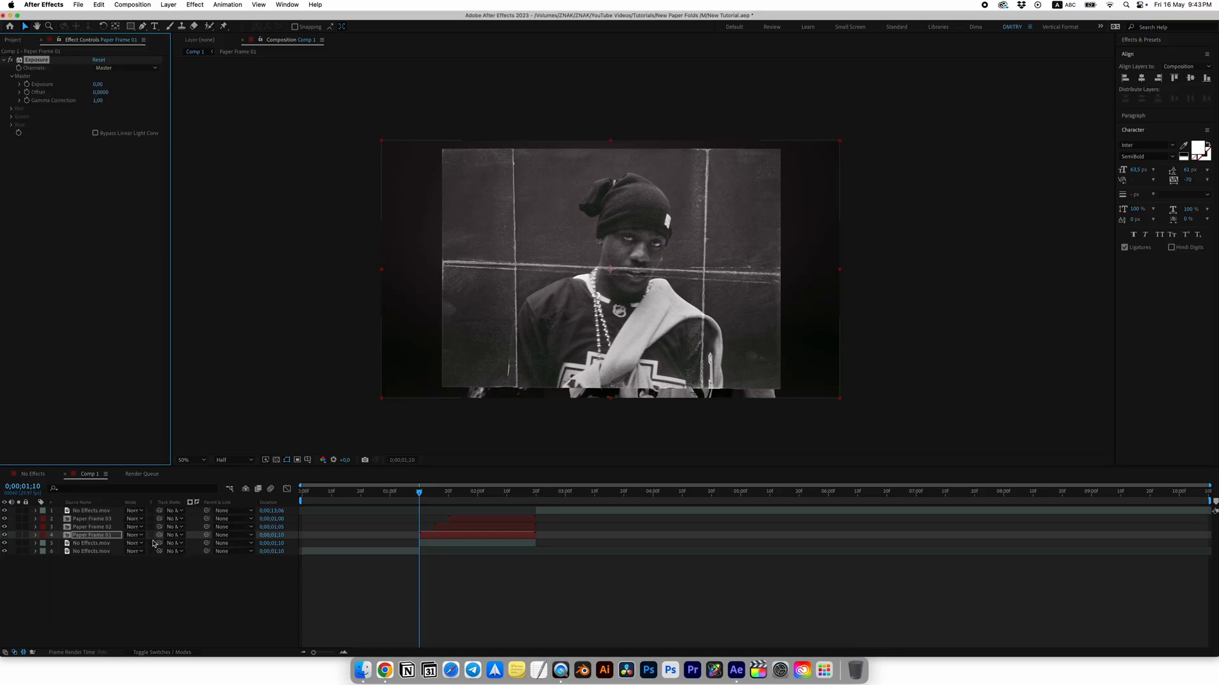
Apply the Exposure effect to the Paper Frame 01 layer.
{"action": "left_click", "coordinate": [100, 84]}
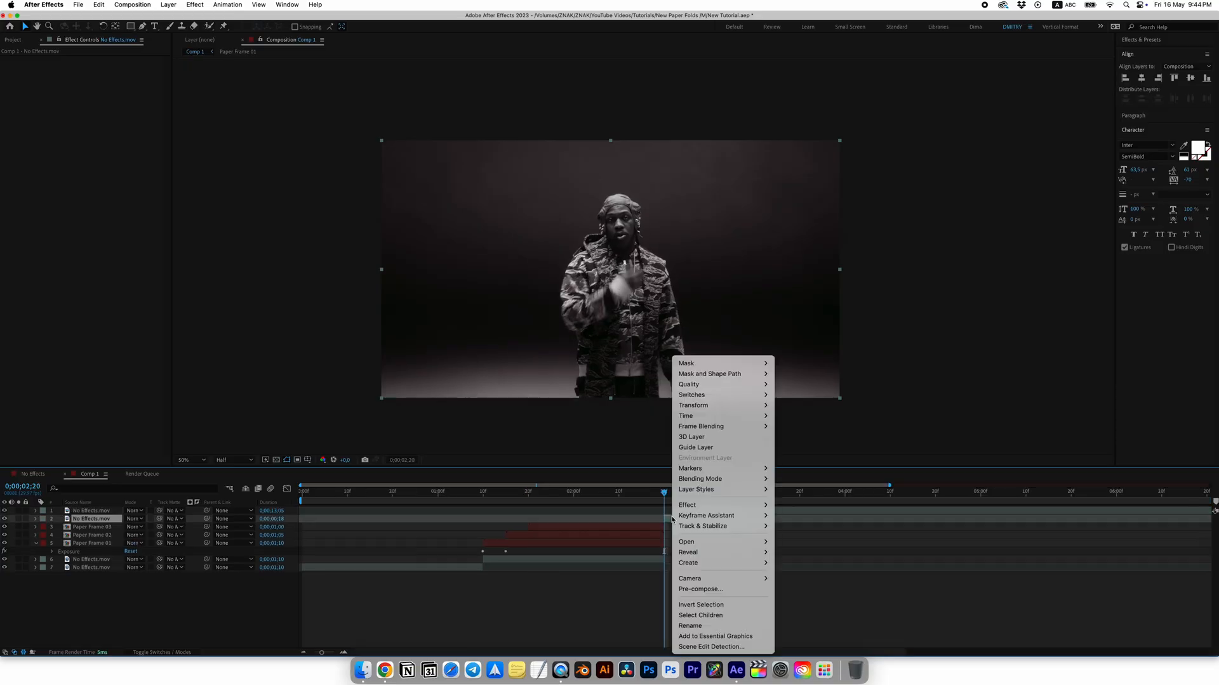
{"action": "mouse_move", "coordinate": [686, 416]}
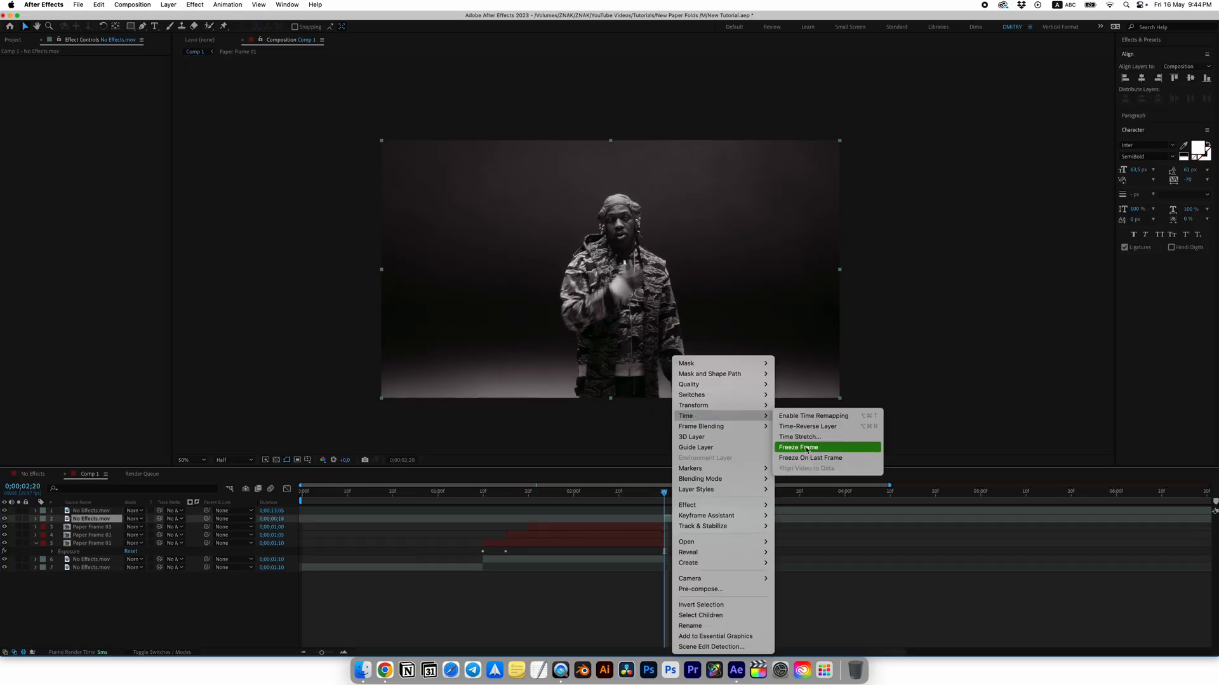
Freeze the performer's video layer on the current frame.
{"action": "left_click", "coordinate": [798, 447]}
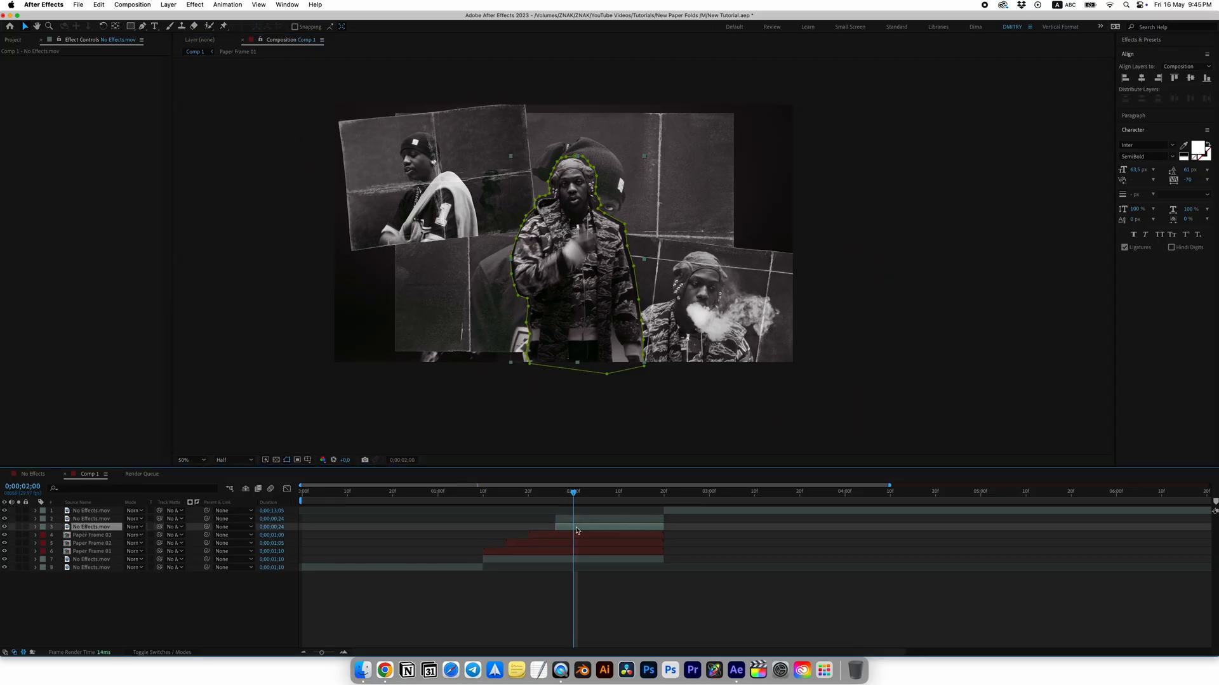
Apply Simple Choker to the cutout and set the second Roughen Edges edge type.
{"action": "type", "text": "simp"}
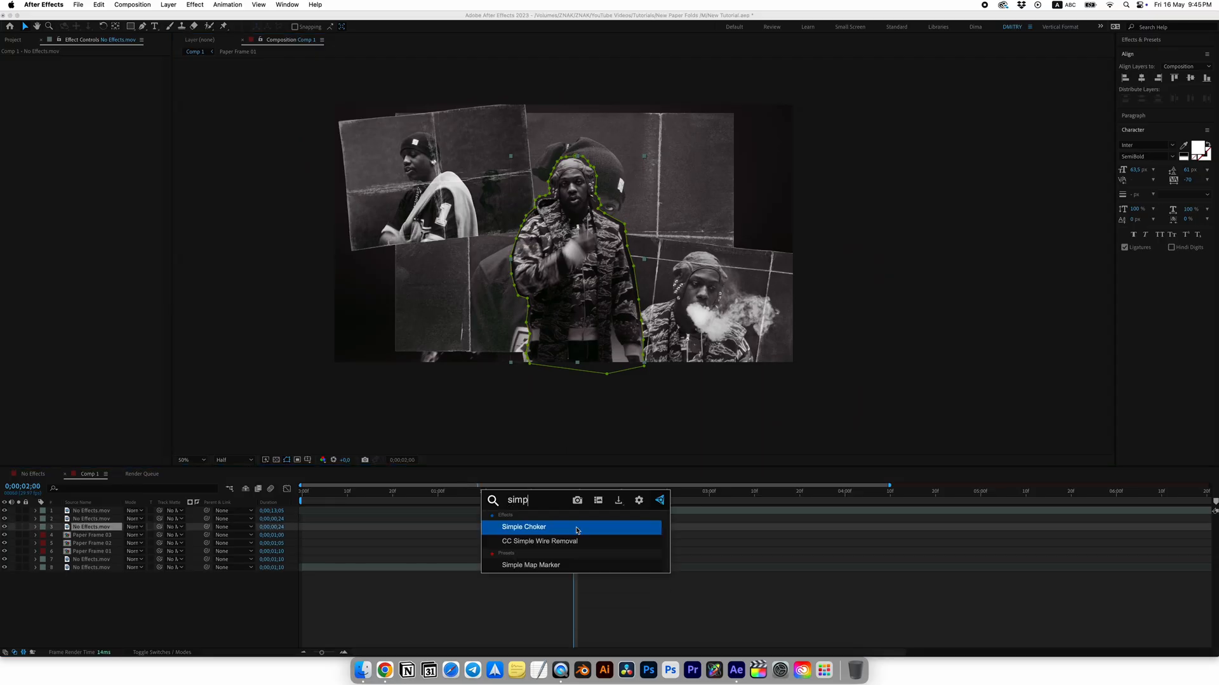
{"action": "double_click", "coordinate": [523, 527]}
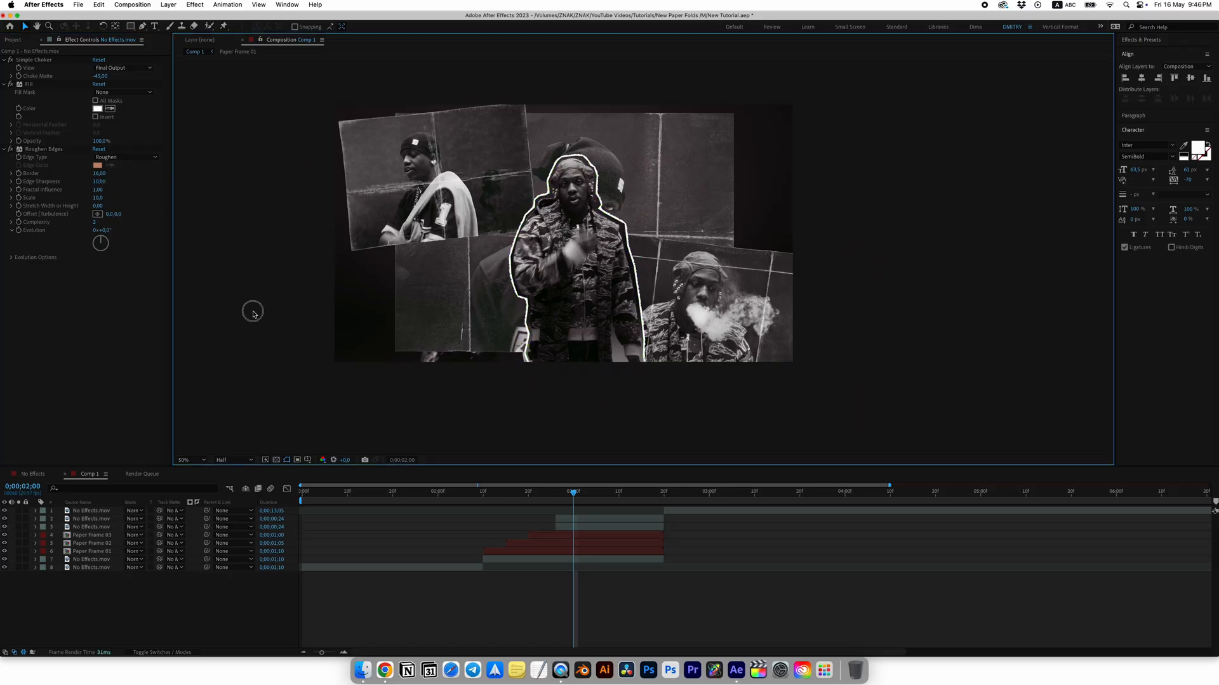
{"action": "left_click", "coordinate": [124, 273]}
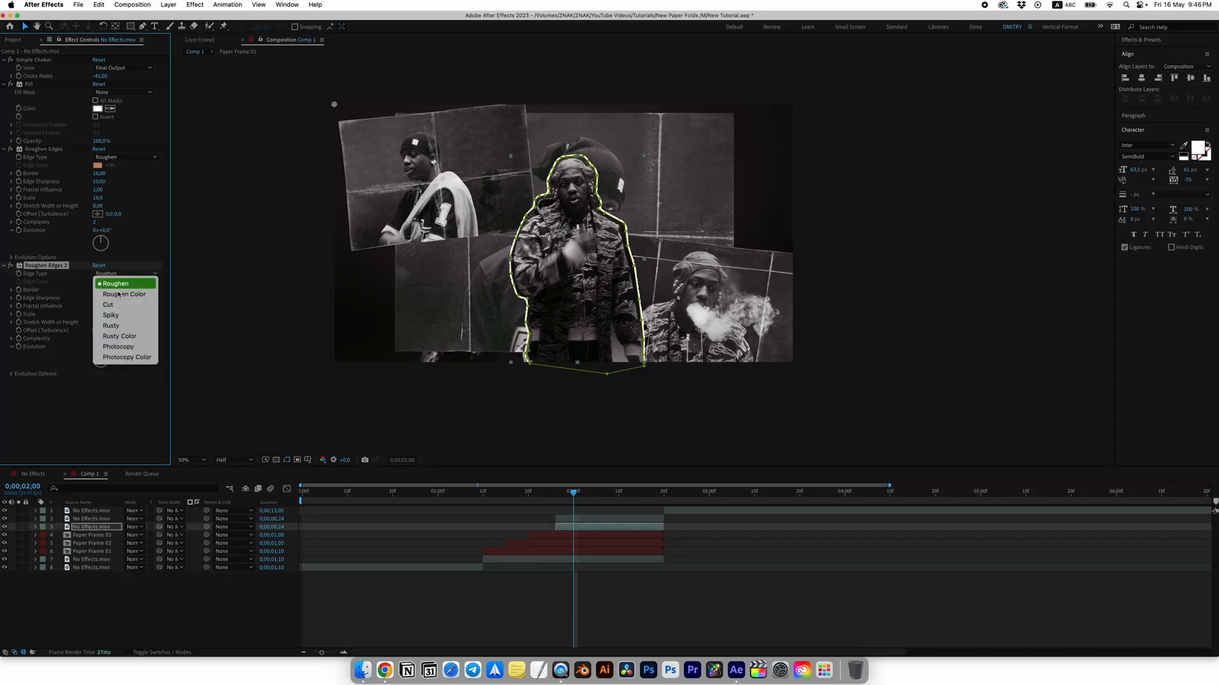
{"action": "left_click", "coordinate": [110, 326]}
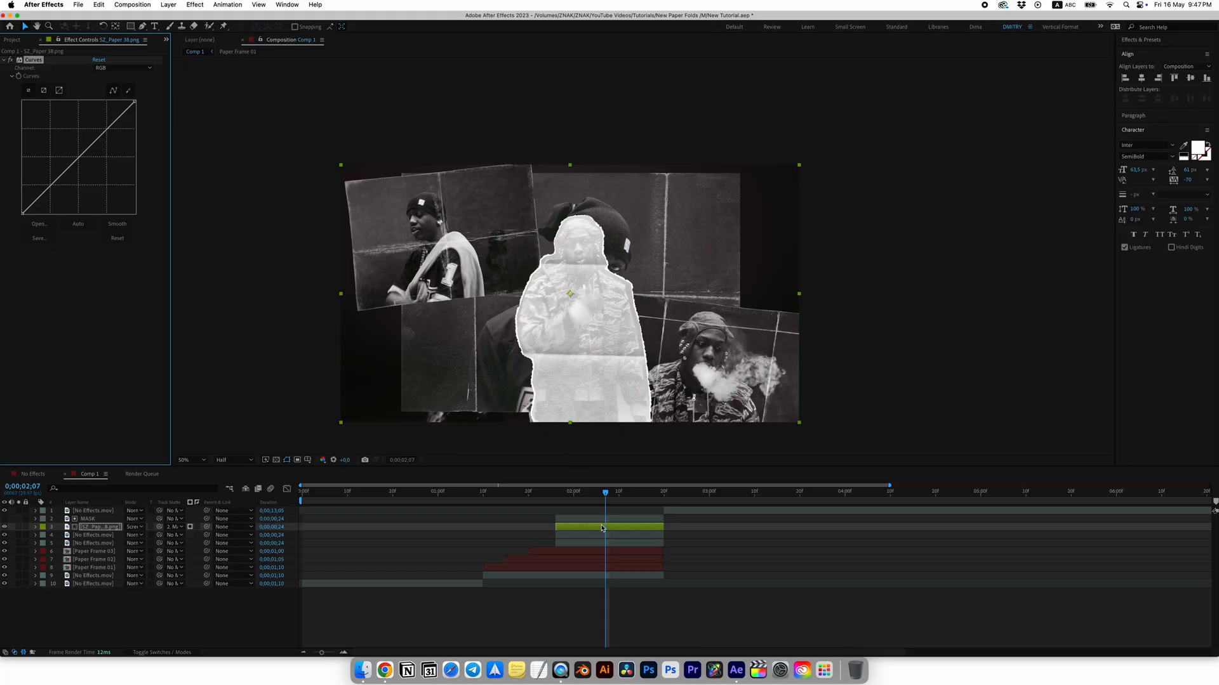
Pull the Curves line down to darken the paper texture over the performer.
{"action": "left_click_drag", "start_coordinate": [68, 190], "coordinate": [68, 198]}
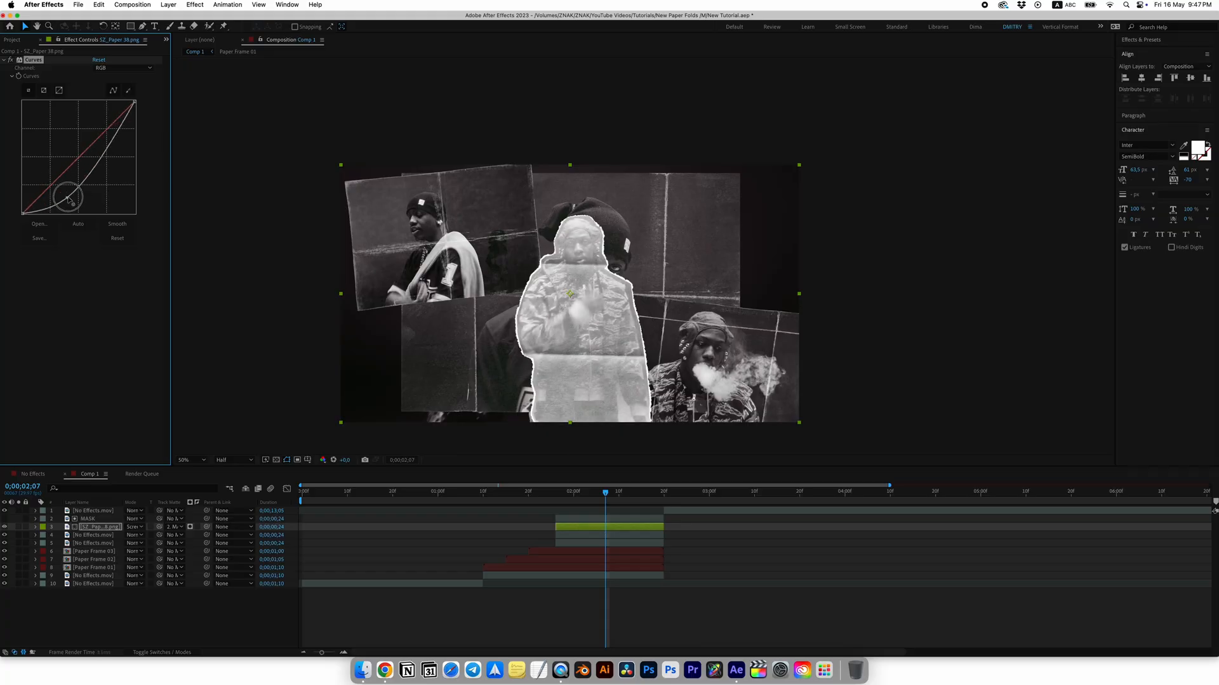
{"action": "left_click_drag", "start_coordinate": [70, 198], "coordinate": [109, 193]}
{"action": "type", "text": "Unfold"}
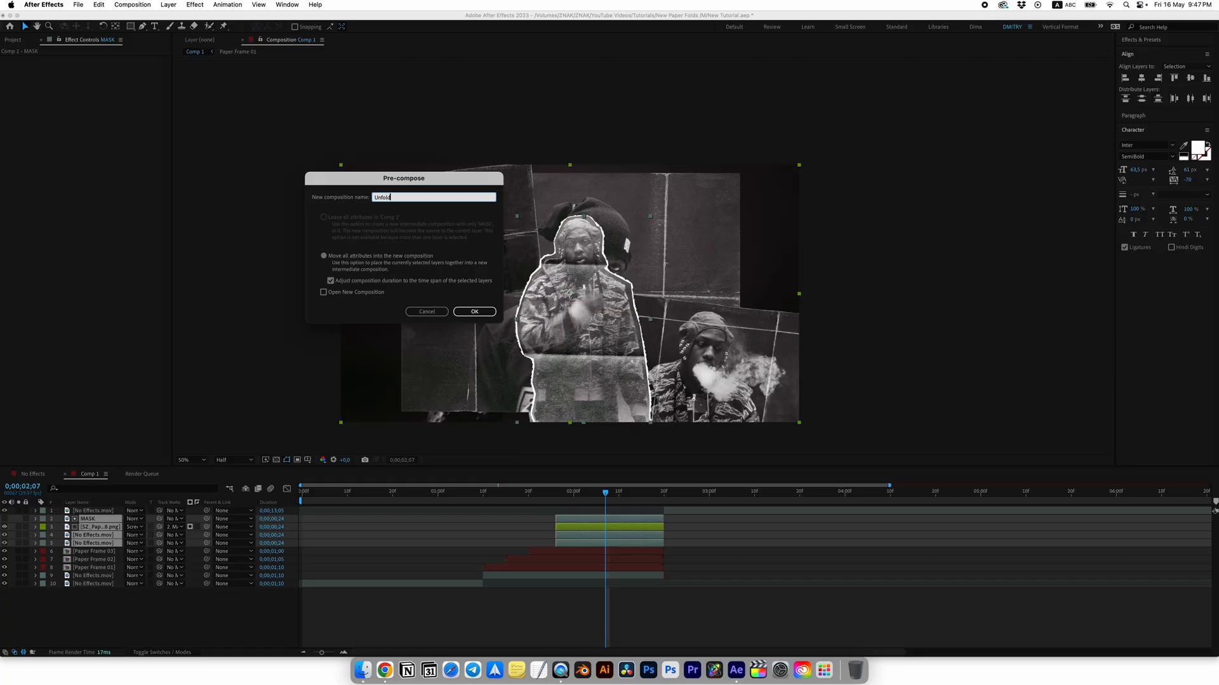
Confirm nesting the cutout and paper overlay layers into the 'Unfold' precomp.
{"action": "left_click", "coordinate": [473, 311]}
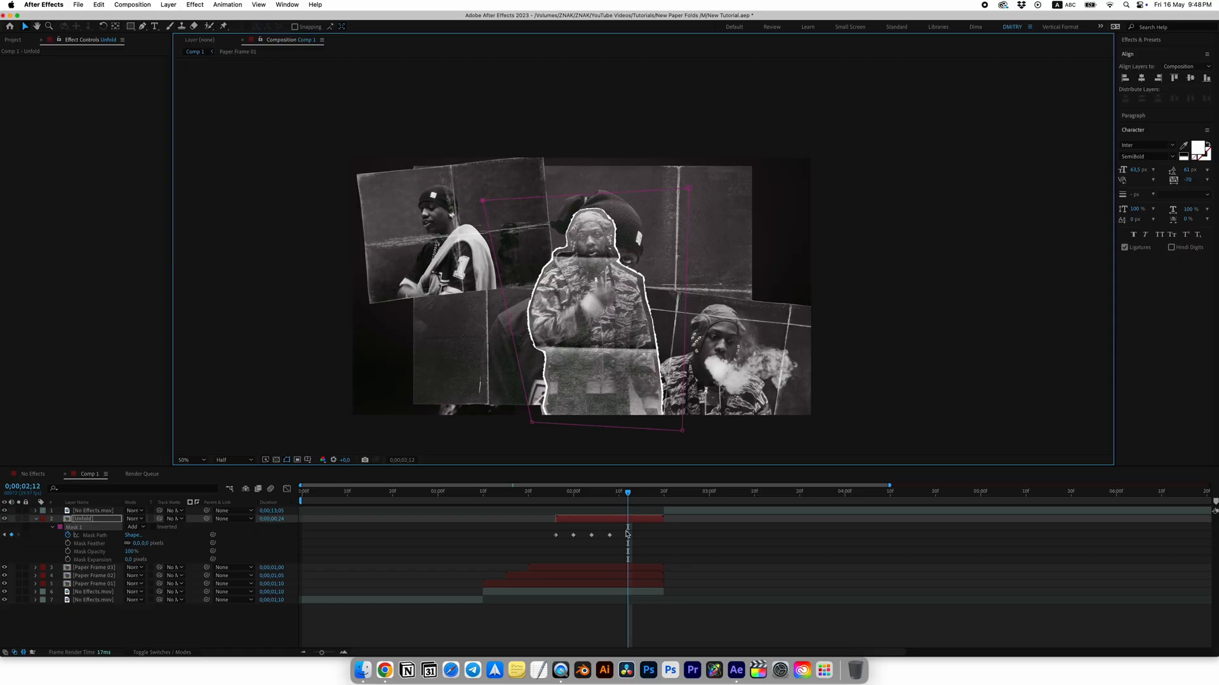
Set the Mask Path keyframes to Hold and scrub through the stepped unfold.
{"action": "right_click", "coordinate": [630, 535]}
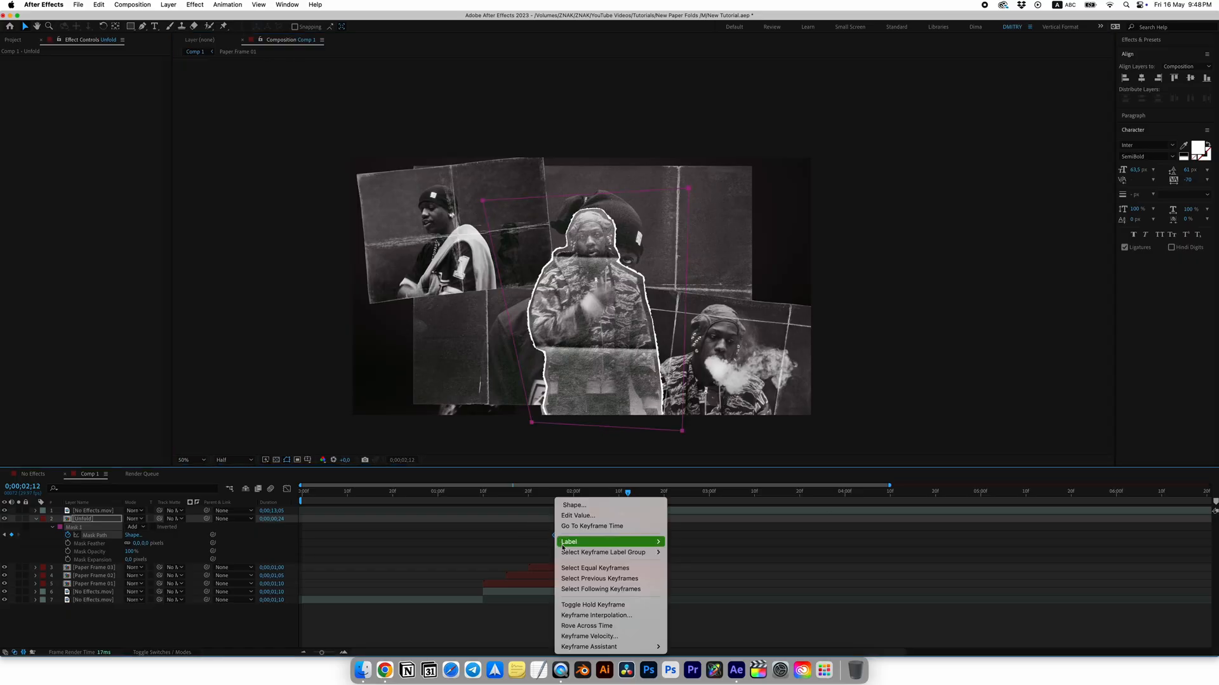
{"action": "mouse_move", "coordinate": [592, 605]}
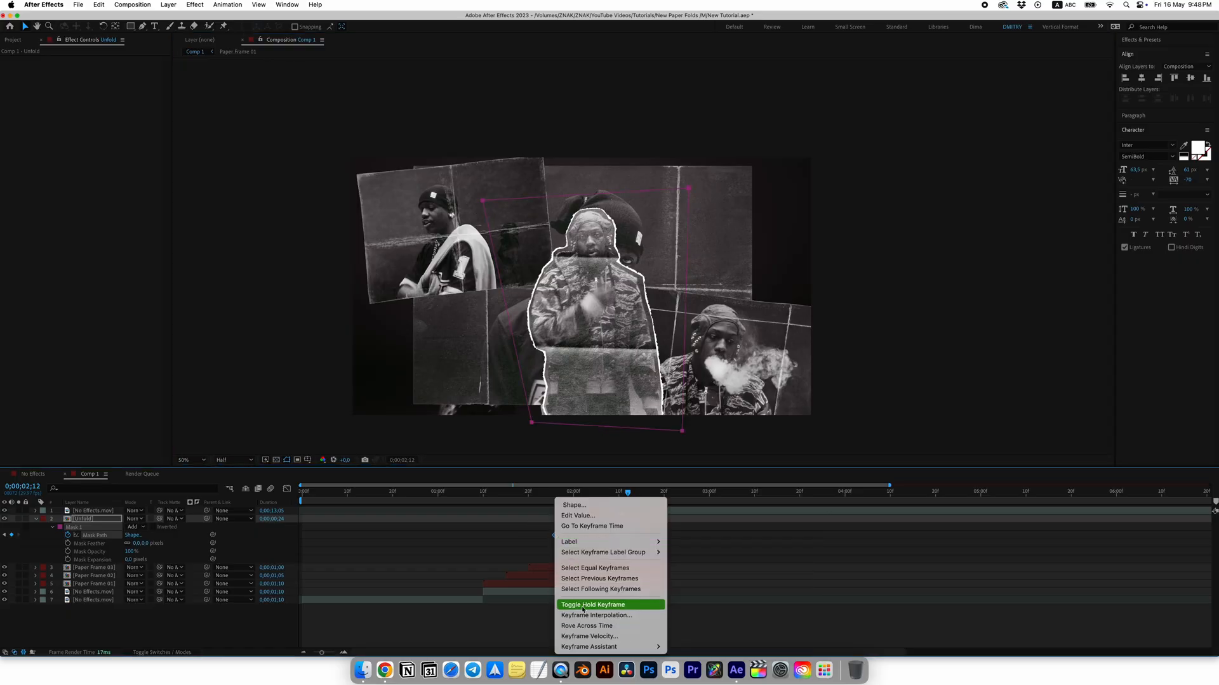
{"action": "left_click", "coordinate": [592, 605]}
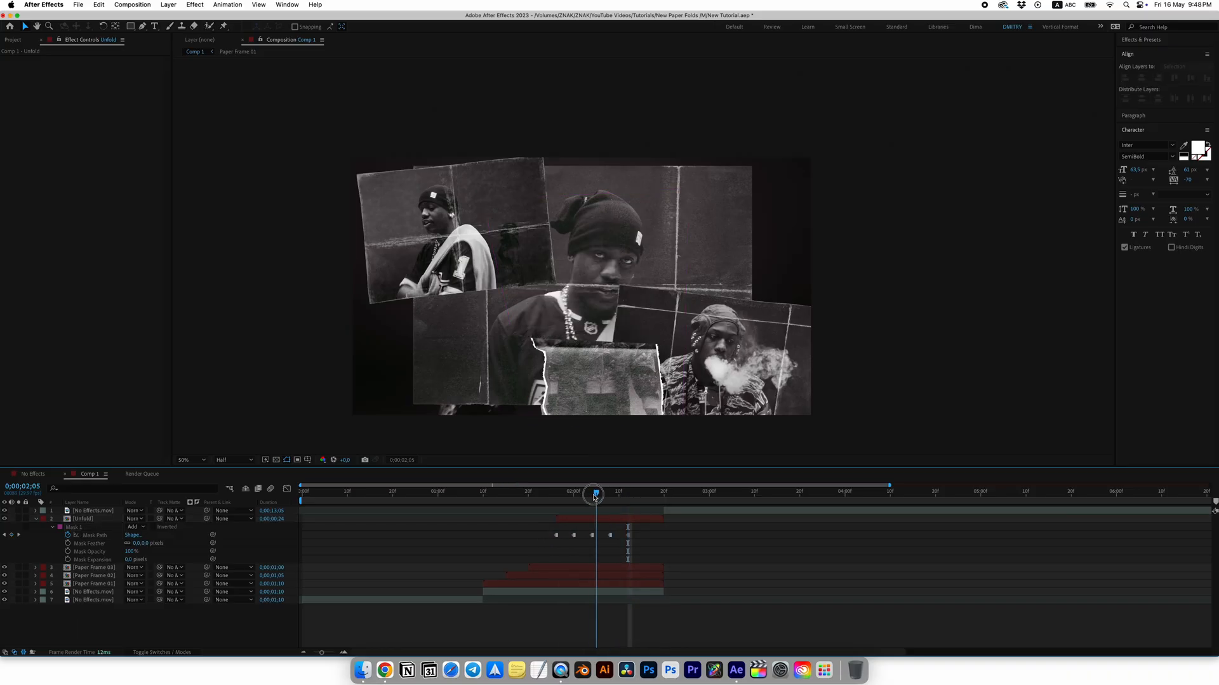
{"action": "left_click_drag", "start_coordinate": [594, 495], "coordinate": [512, 494]}
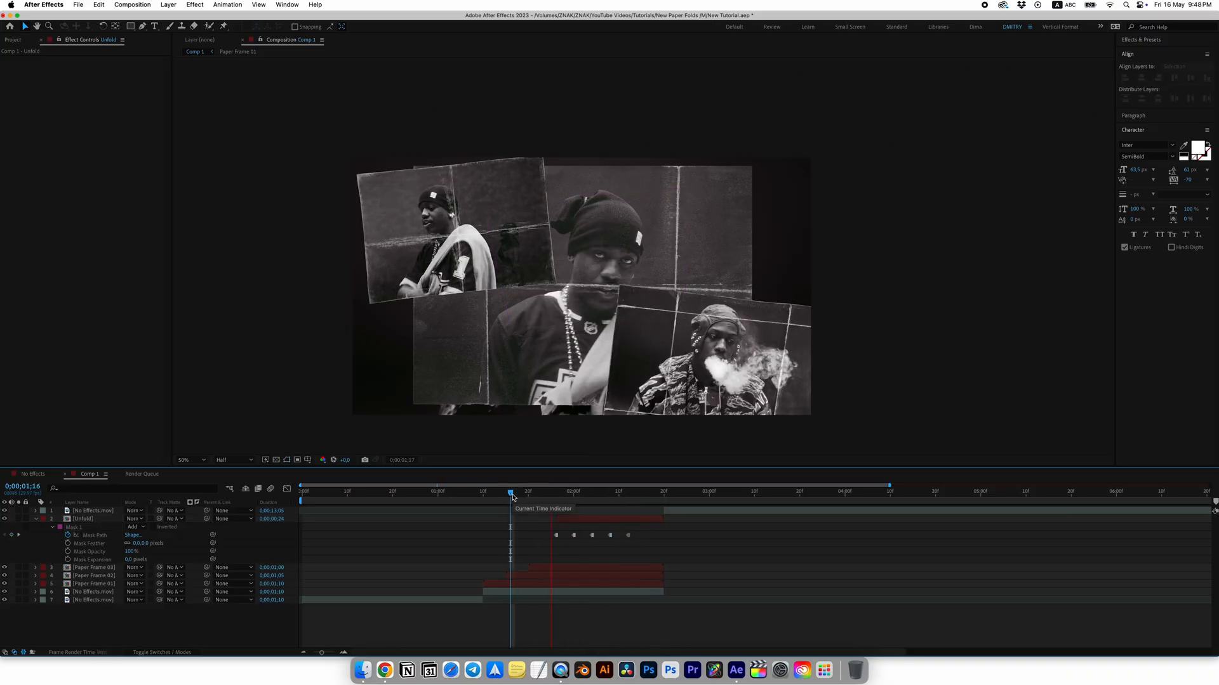
{"action": "left_click_drag", "start_coordinate": [512, 495], "coordinate": [610, 495]}
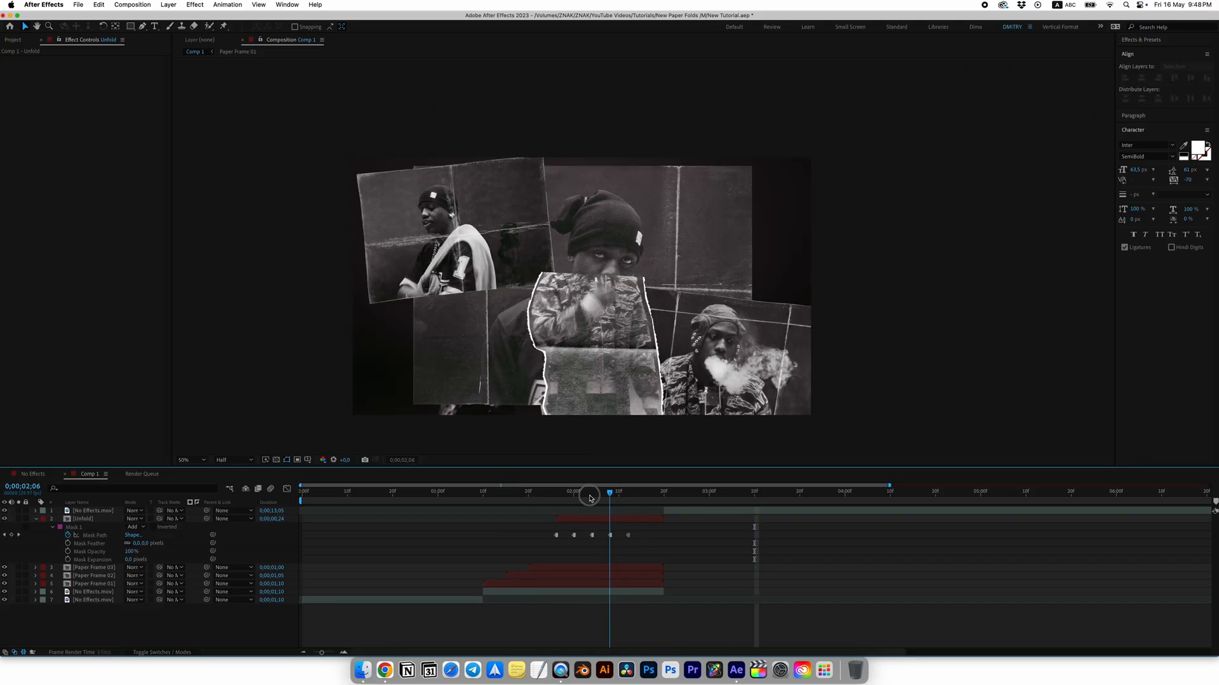
{"action": "left_click_drag", "start_coordinate": [609, 497], "coordinate": [632, 497]}
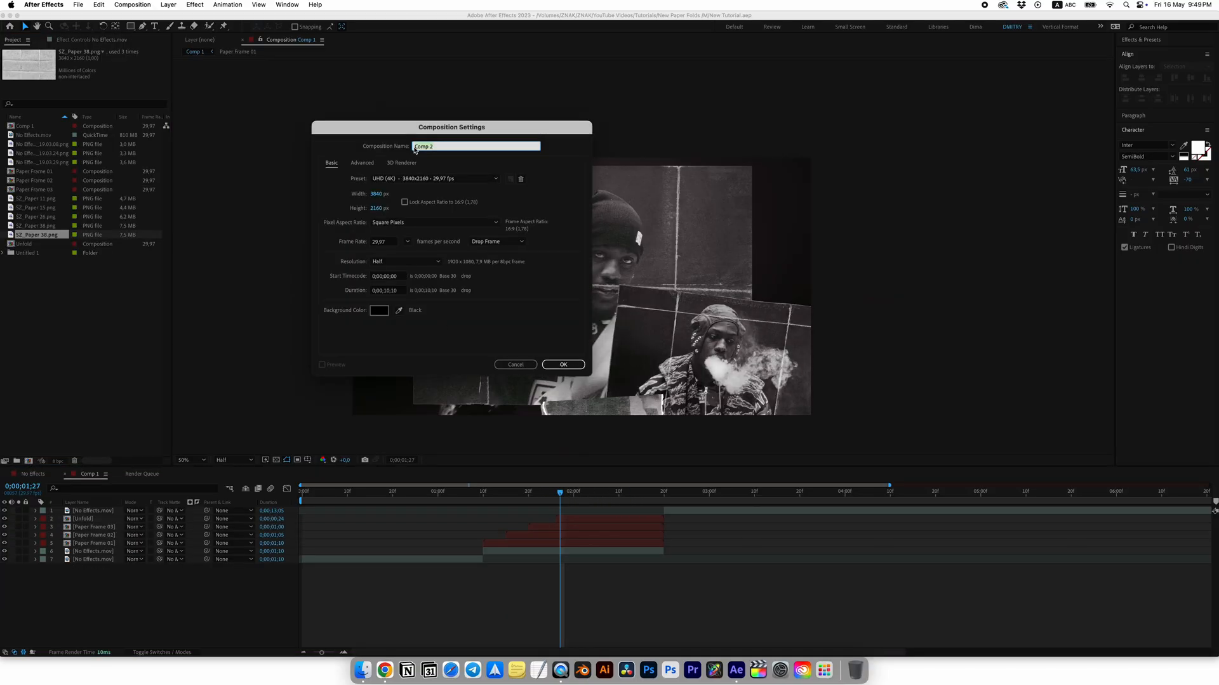
Create the 'Unfold Back' composition holding Unfold and the paper texture PNG.
{"action": "type", "text": "Unfold Back"}
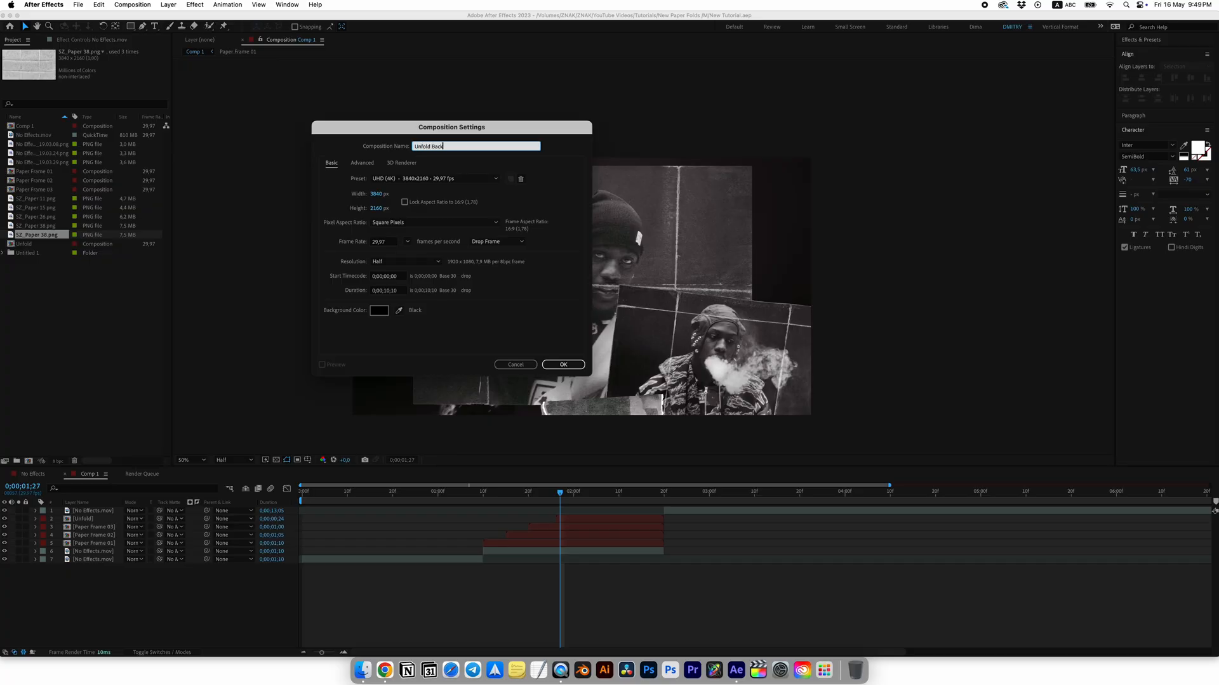
{"action": "left_click", "coordinate": [562, 364]}
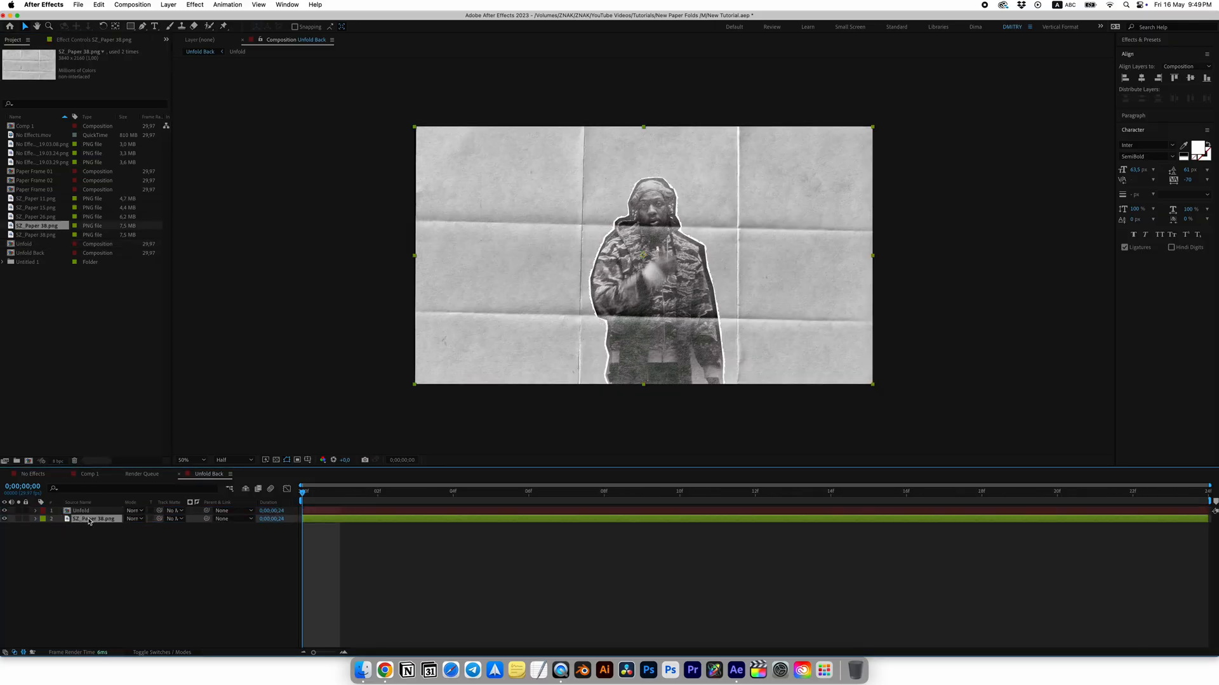
{"action": "left_click", "coordinate": [168, 519]}
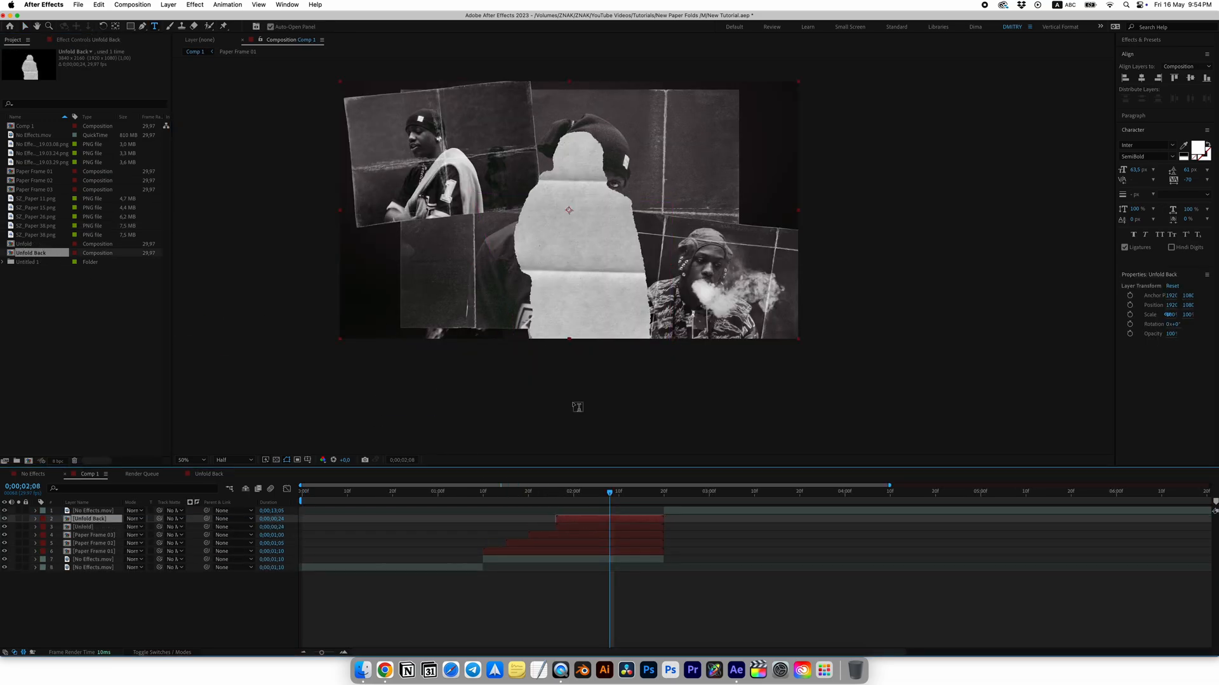
Invert the Unfold Back mask and flip the layer horizontally to mirror the paper backside.
{"action": "left_click", "coordinate": [83, 526]}
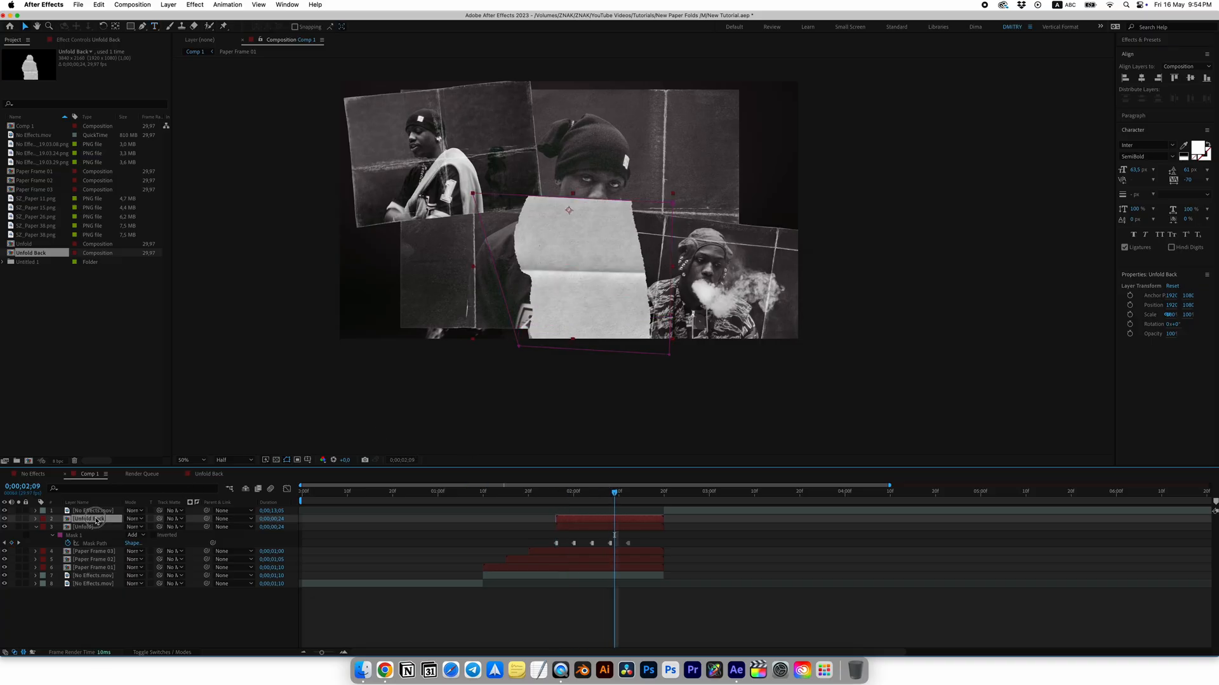
{"action": "left_click", "coordinate": [34, 518]}
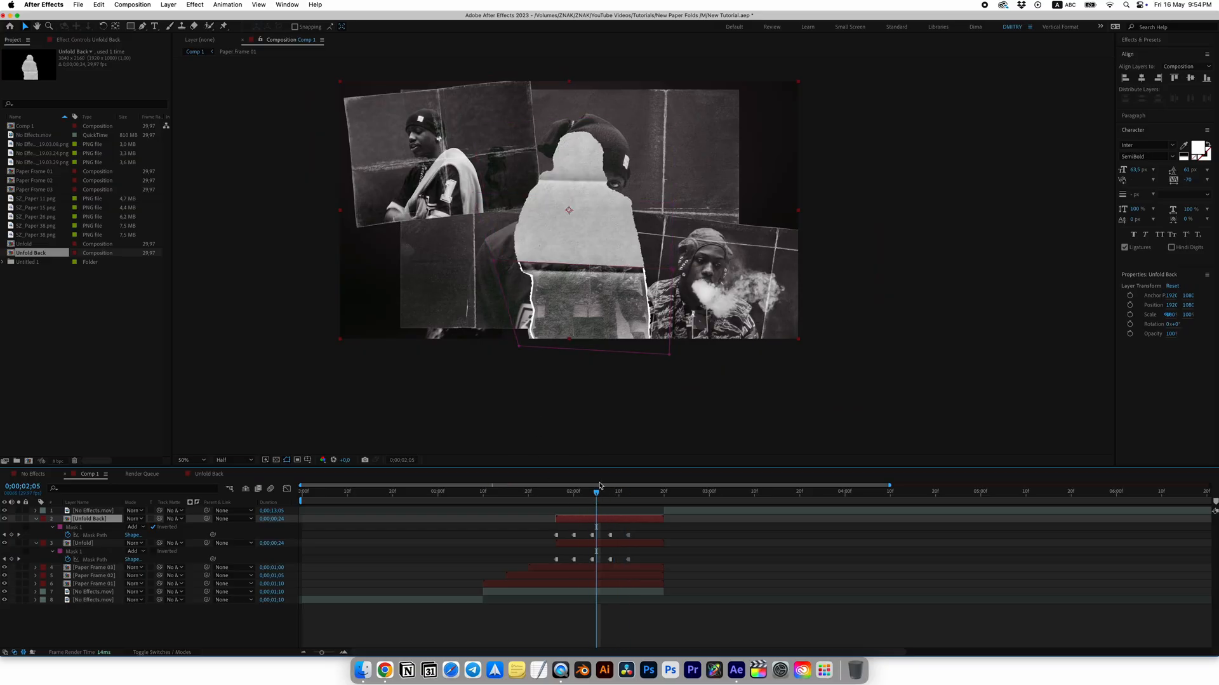
{"action": "right_click", "coordinate": [567, 210]}
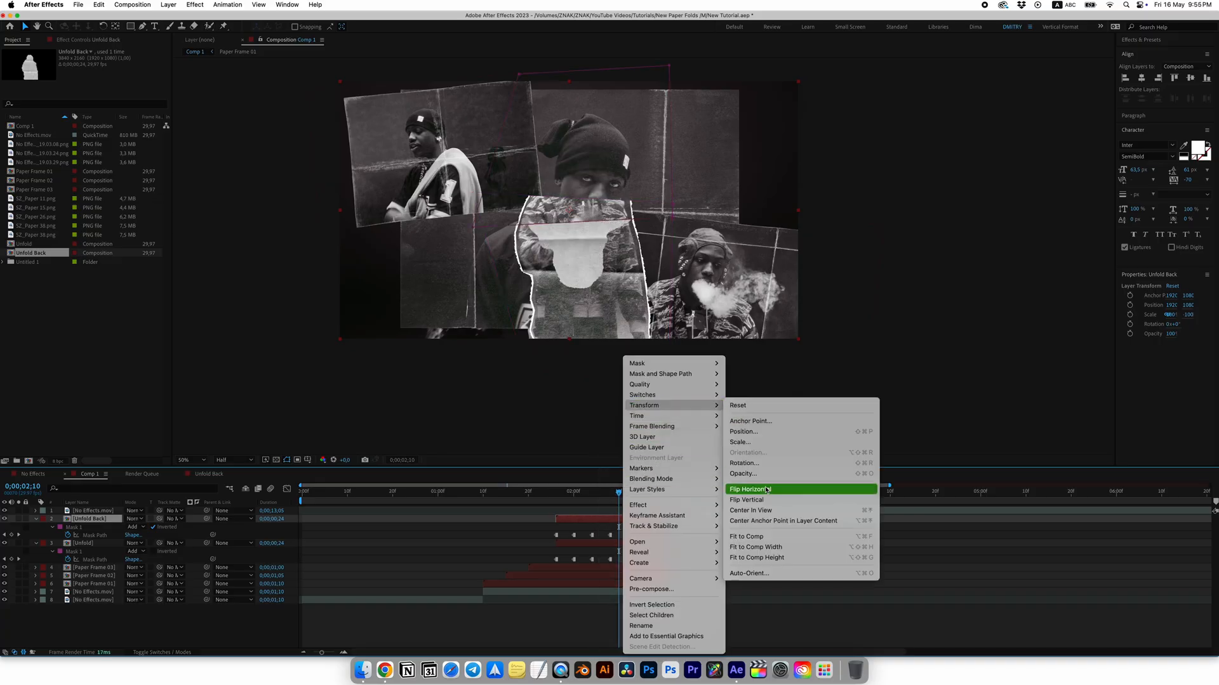
{"action": "left_click", "coordinate": [748, 488]}
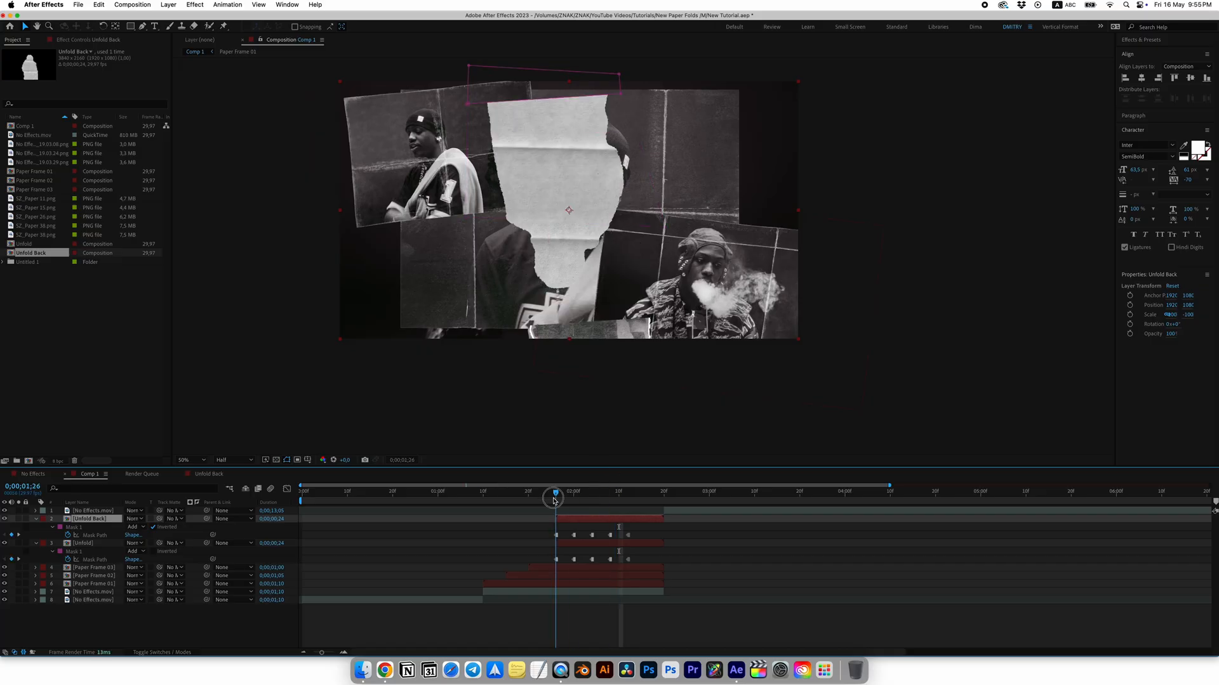
Position Unfold Back along the fold edge at the unfold's start, then collapse layer properties.
{"action": "left_click", "coordinate": [59, 519]}
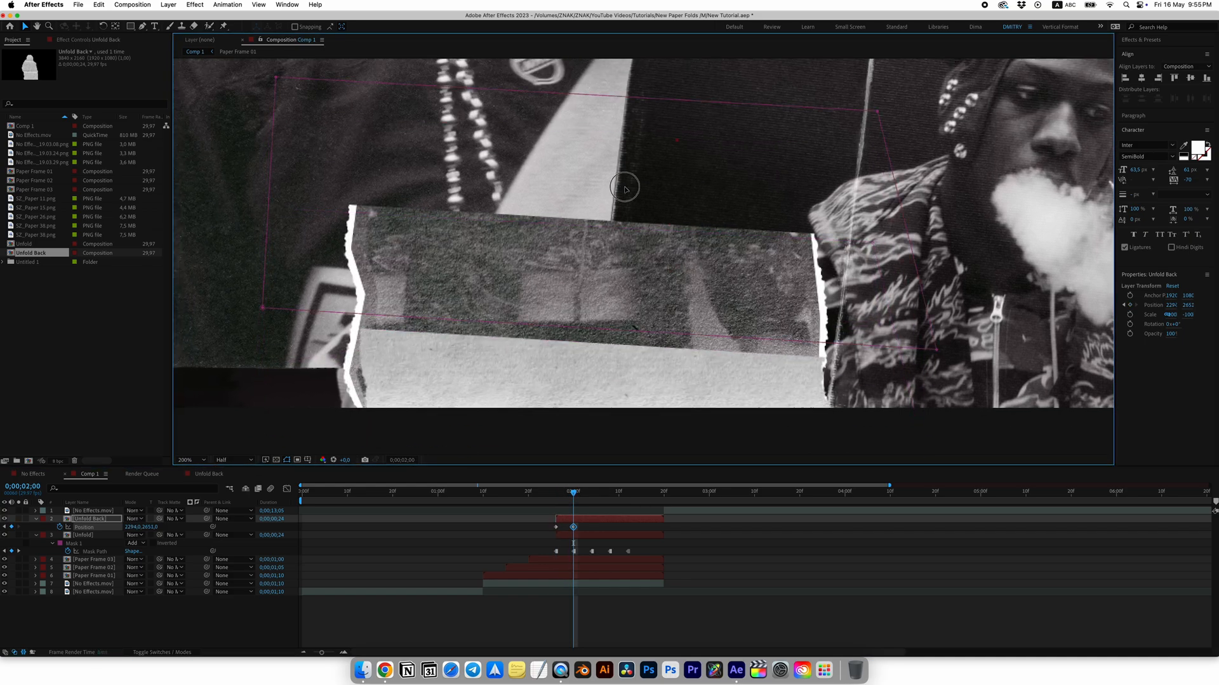
{"action": "left_click_drag", "start_coordinate": [624, 189], "coordinate": [630, 297]}
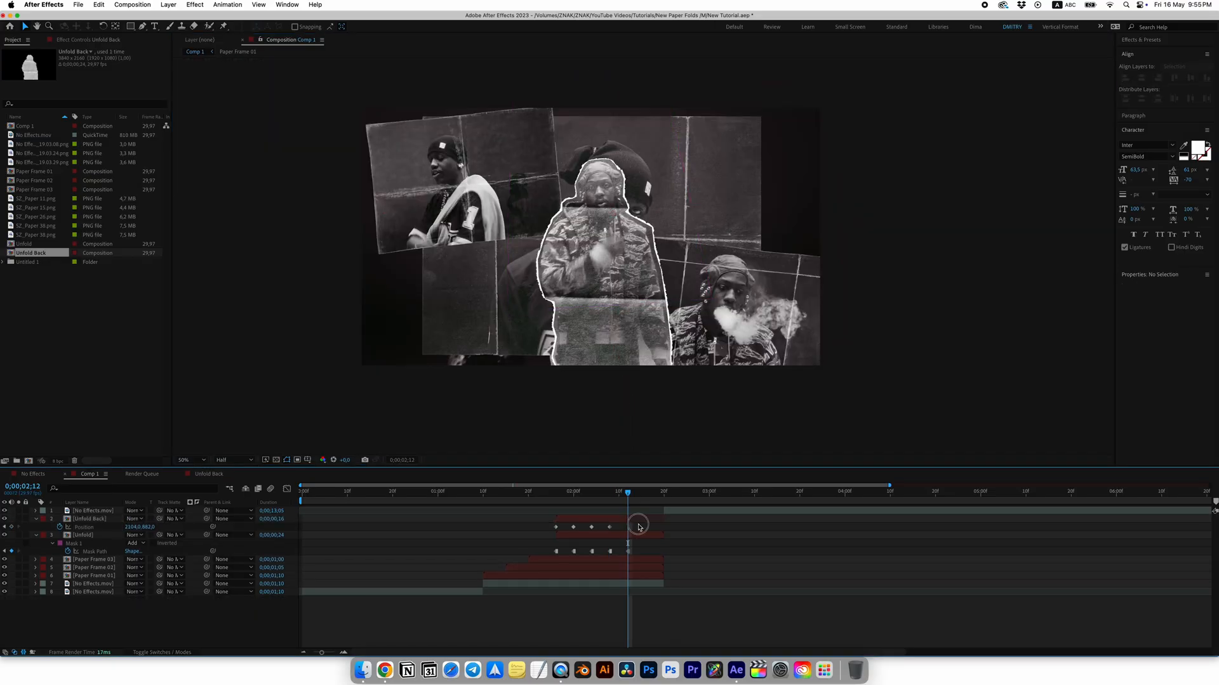
{"action": "right_click", "coordinate": [554, 526]}
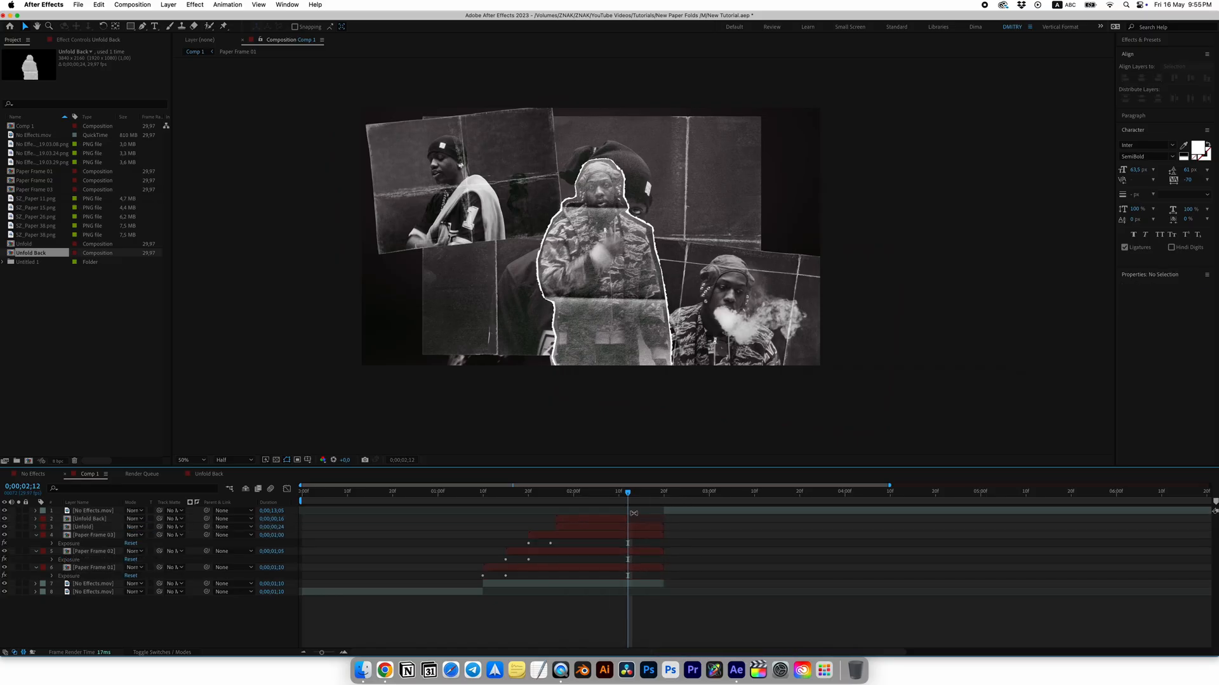
{"action": "left_click", "coordinate": [446, 491]}
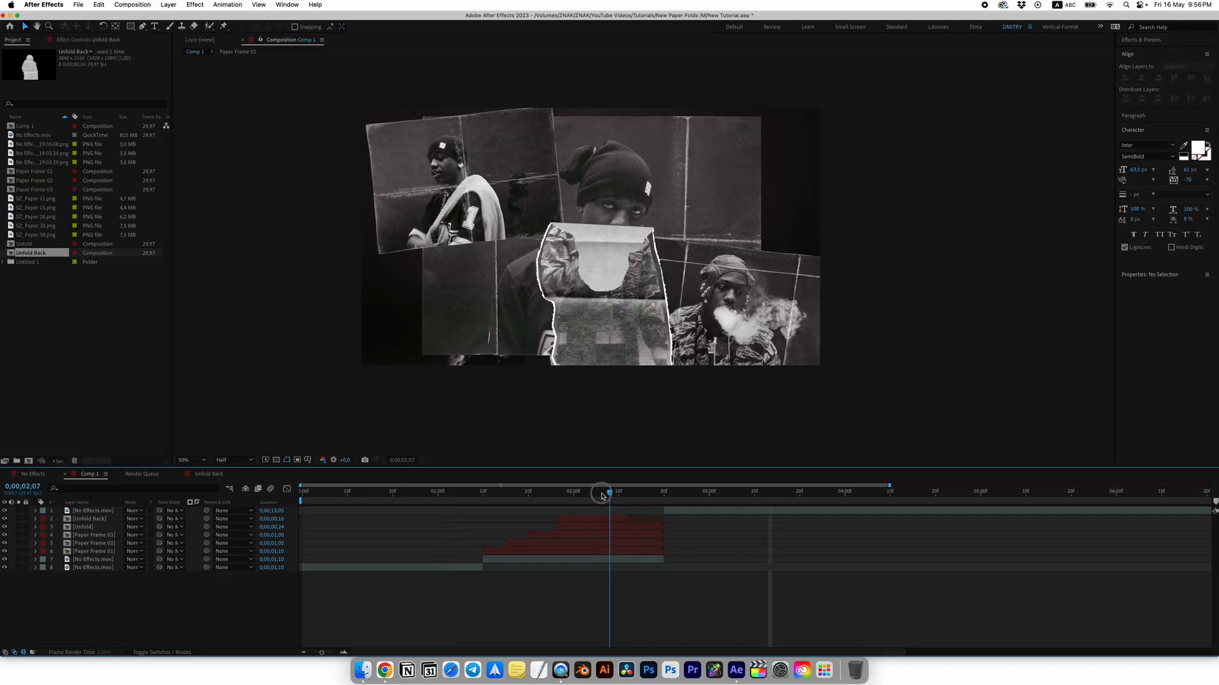
Scrub through the paper unfold to check its early, middle and final stages.
{"action": "left_click_drag", "start_coordinate": [604, 498], "coordinate": [646, 499]}
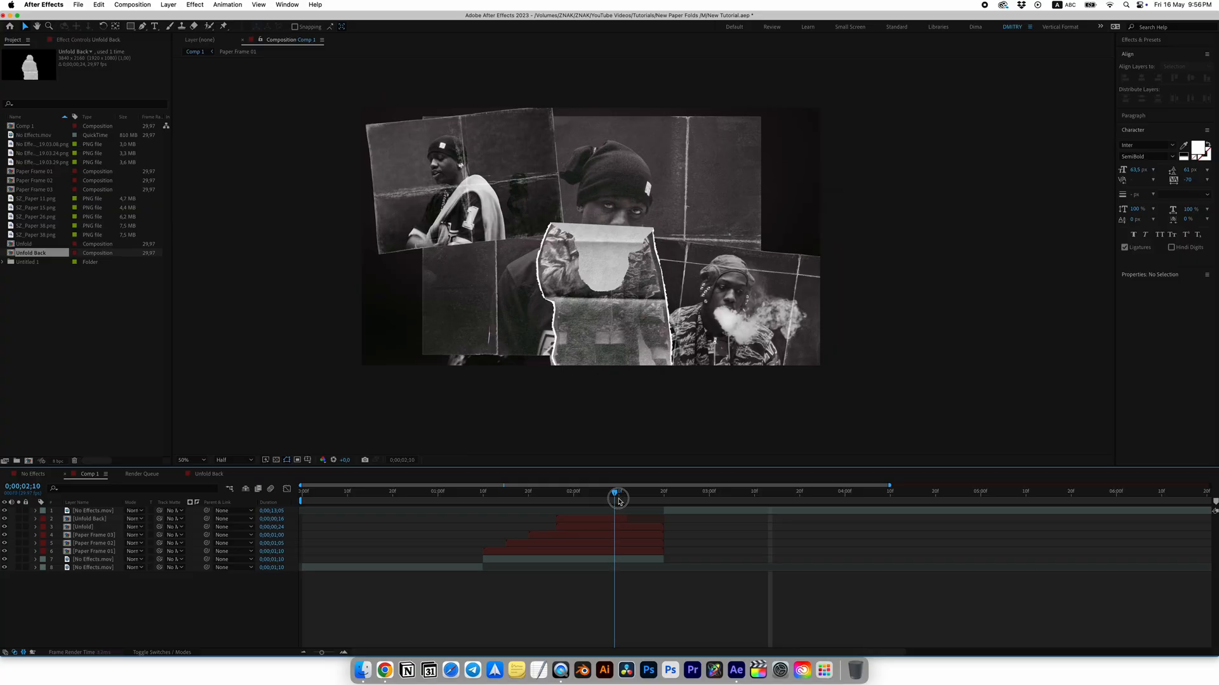
{"action": "left_click_drag", "start_coordinate": [618, 499], "coordinate": [596, 500]}
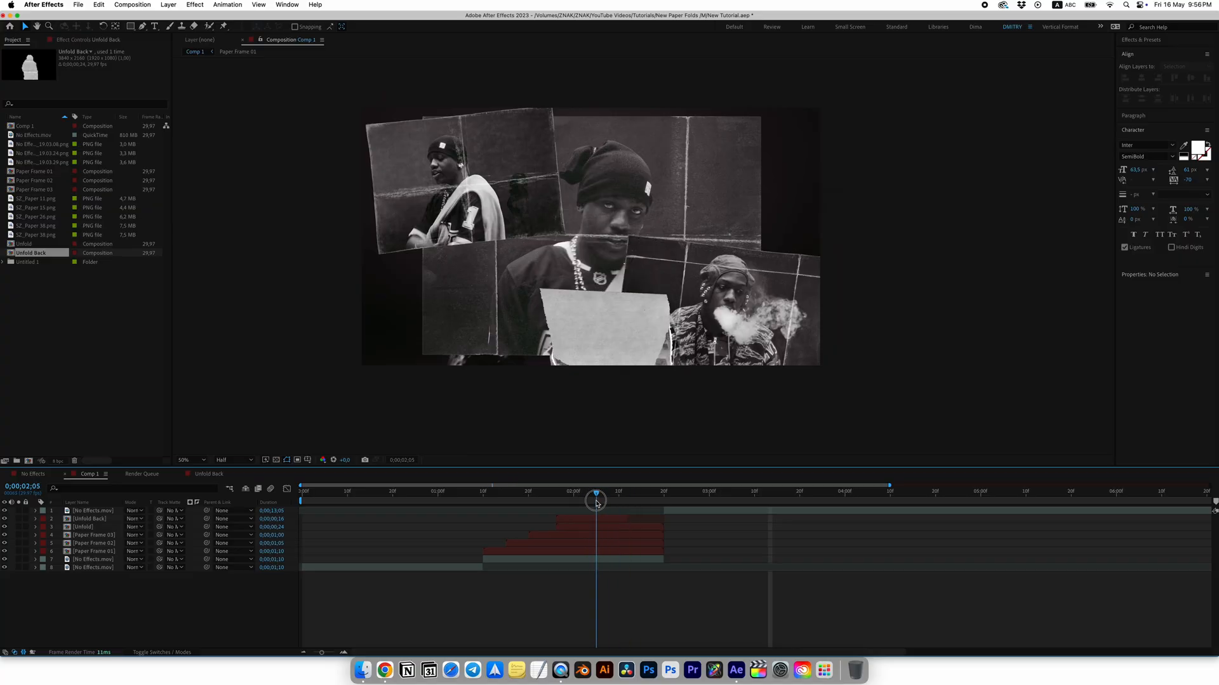
{"action": "left_click_drag", "start_coordinate": [596, 500], "coordinate": [574, 500]}
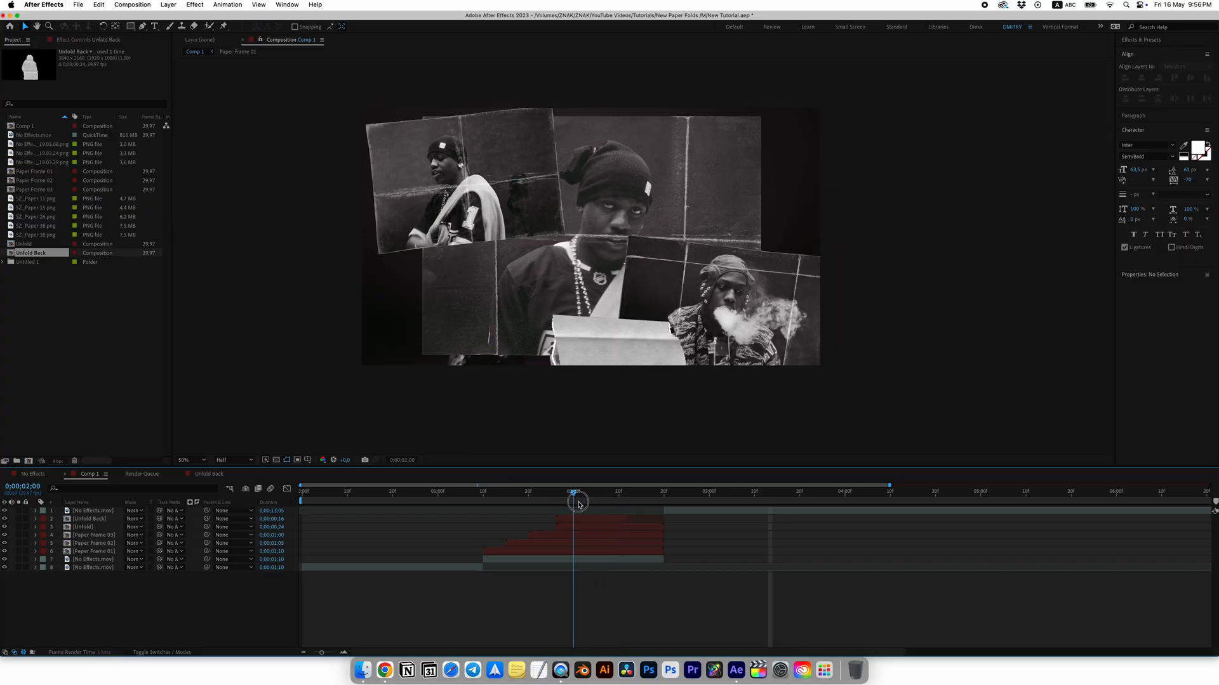
{"action": "left_click_drag", "start_coordinate": [575, 502], "coordinate": [631, 502]}
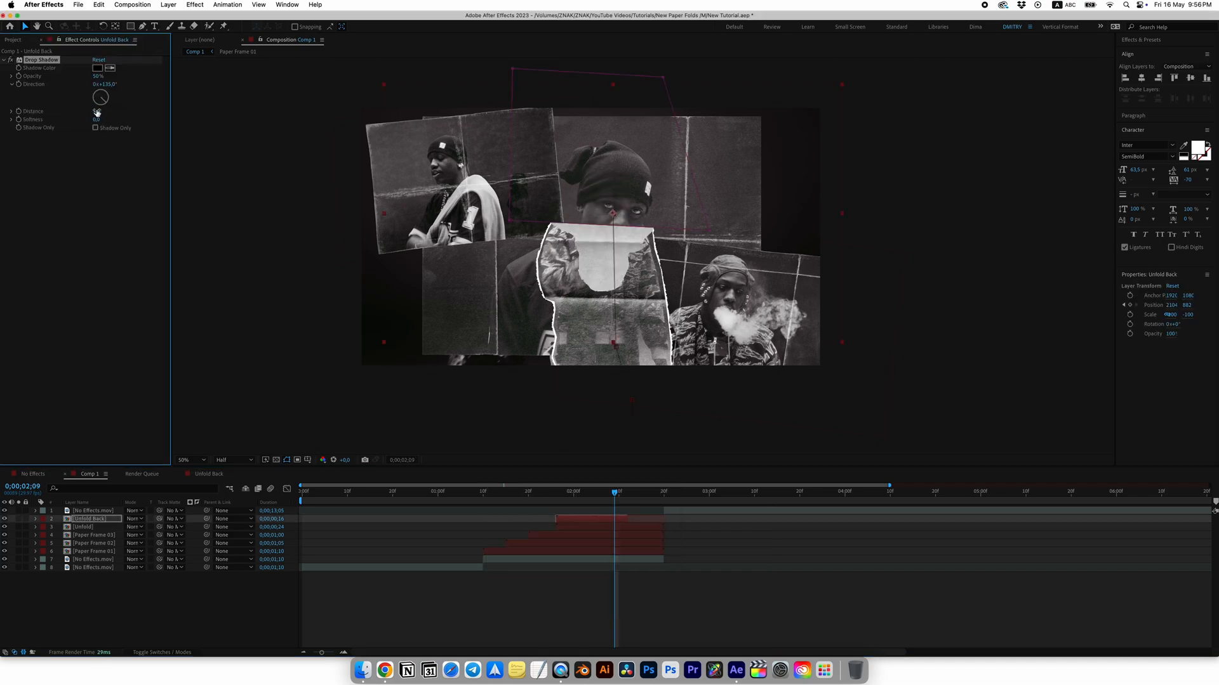
Place SZ_Paper 38.png into Comp 1 beneath the collage, starting at 01:10.
{"action": "left_click", "coordinate": [97, 59]}
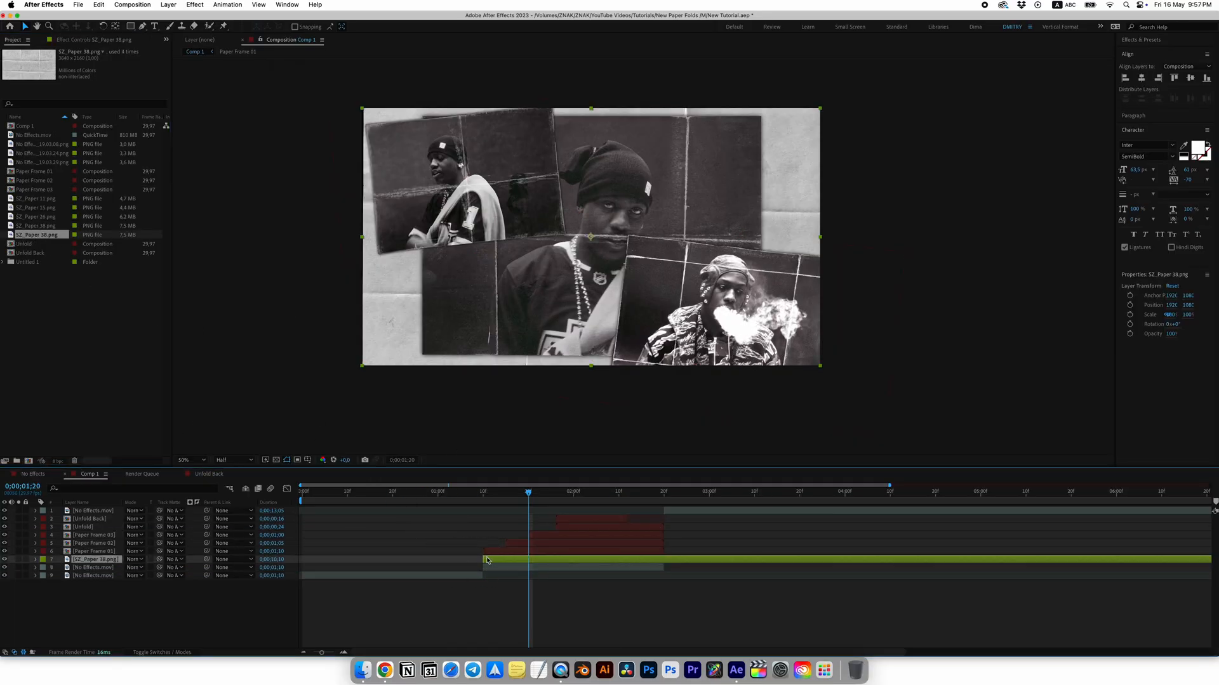
Trim the paper layer at 02:20, apply Invert with Screen blending, and preview the collage.
{"action": "left_click", "coordinate": [664, 491]}
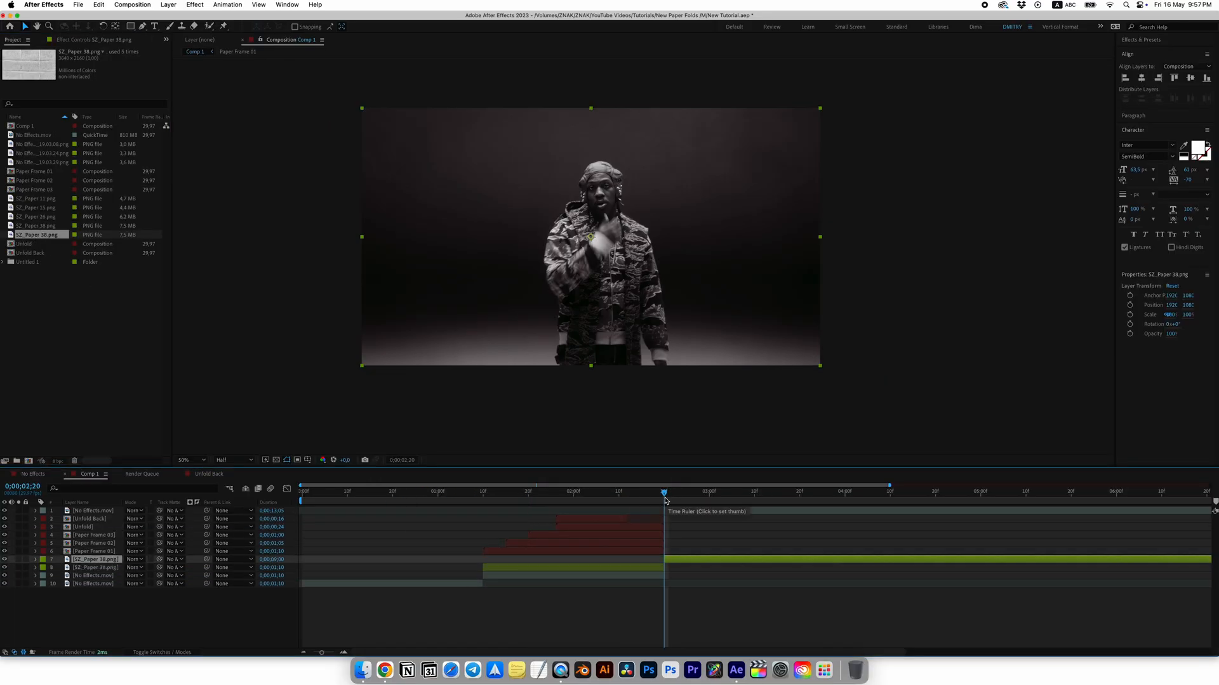
{"action": "type", "text": "invert"}
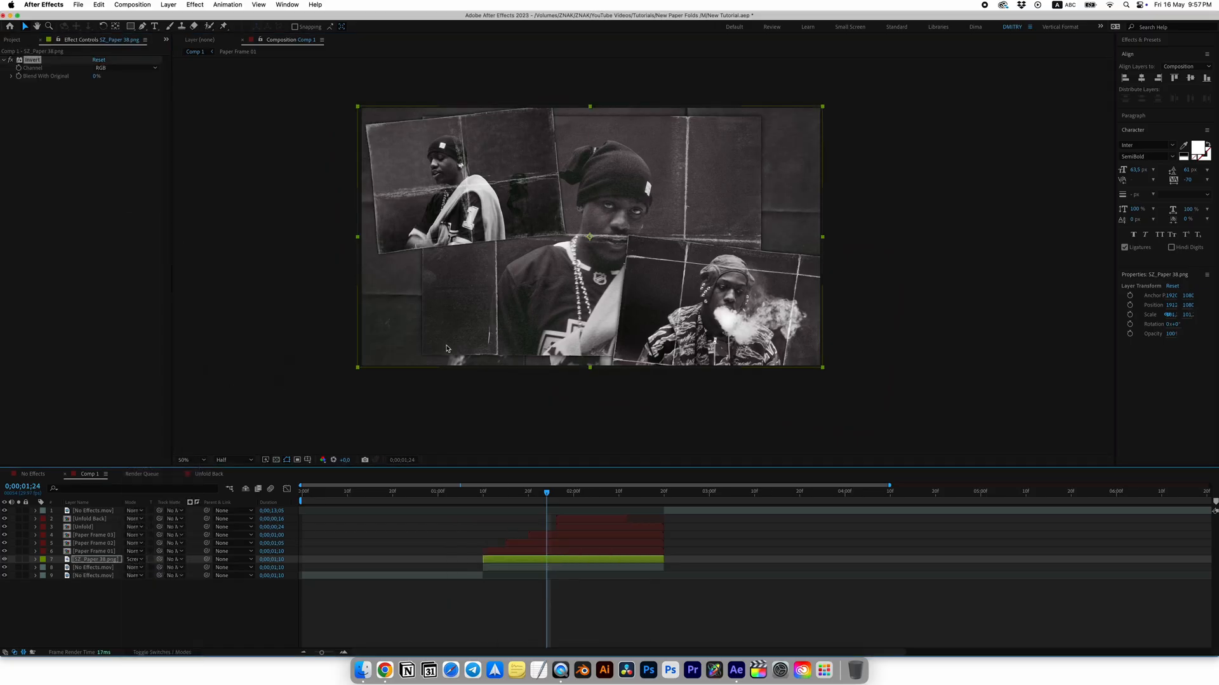
{"action": "left_click_drag", "start_coordinate": [547, 494], "coordinate": [463, 493]}
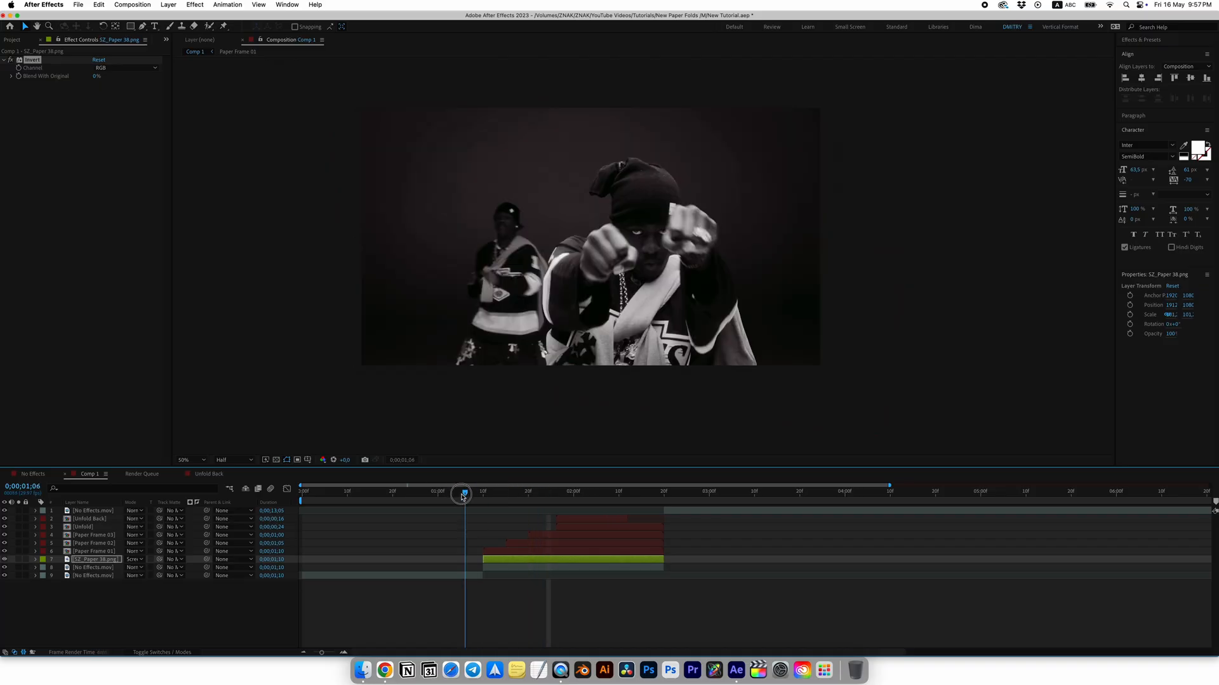
{"action": "left_click_drag", "start_coordinate": [463, 494], "coordinate": [635, 493]}
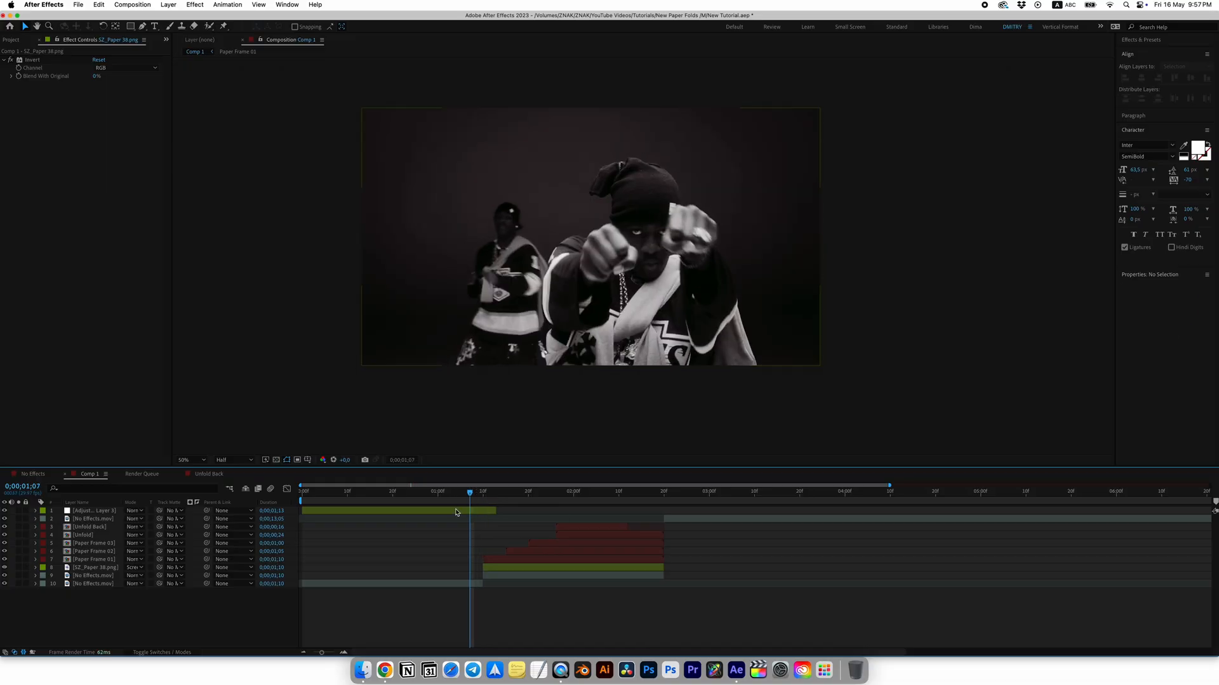
Add Exposure and Transform effects to adjustment layers for flash and shake at the cuts.
{"action": "type", "text": "exp"}
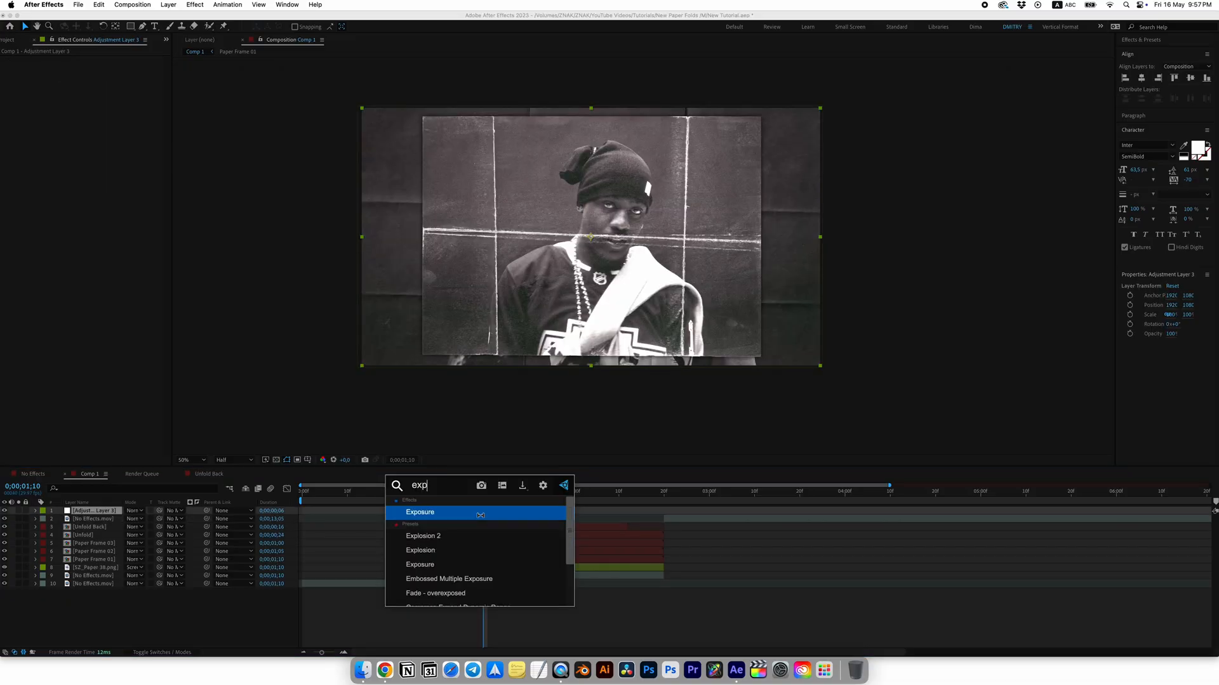
{"action": "double_click", "coordinate": [419, 512]}
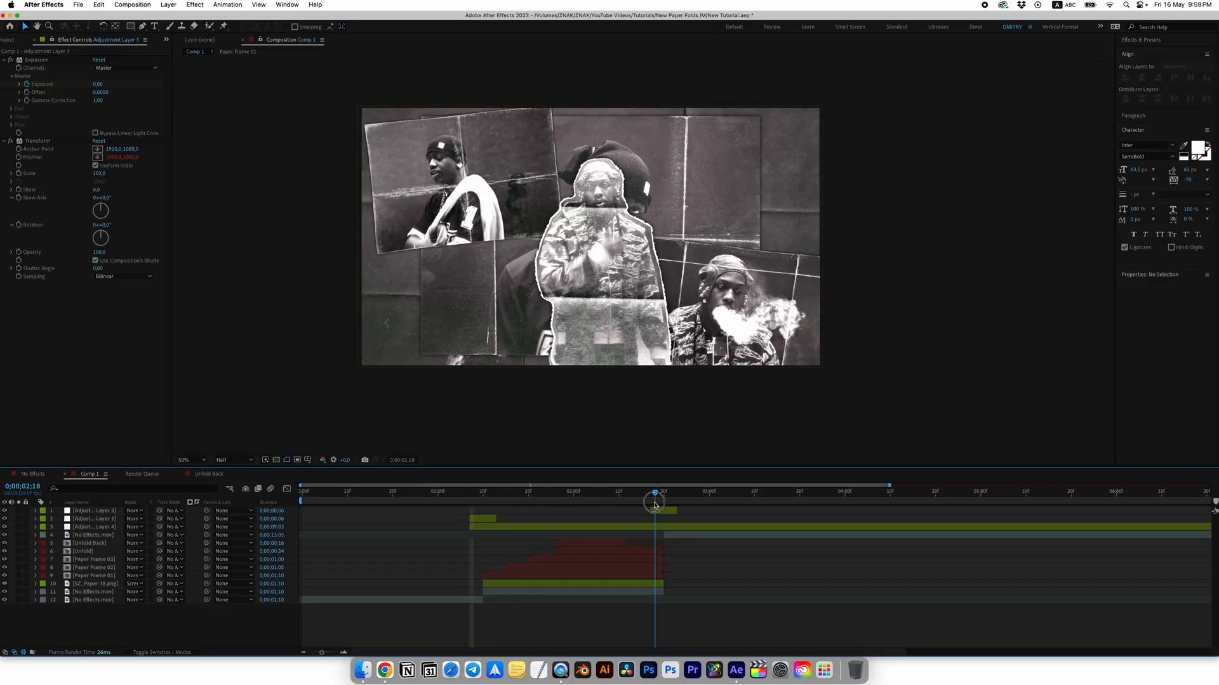
{"action": "left_click_drag", "start_coordinate": [655, 502], "coordinate": [662, 502]}
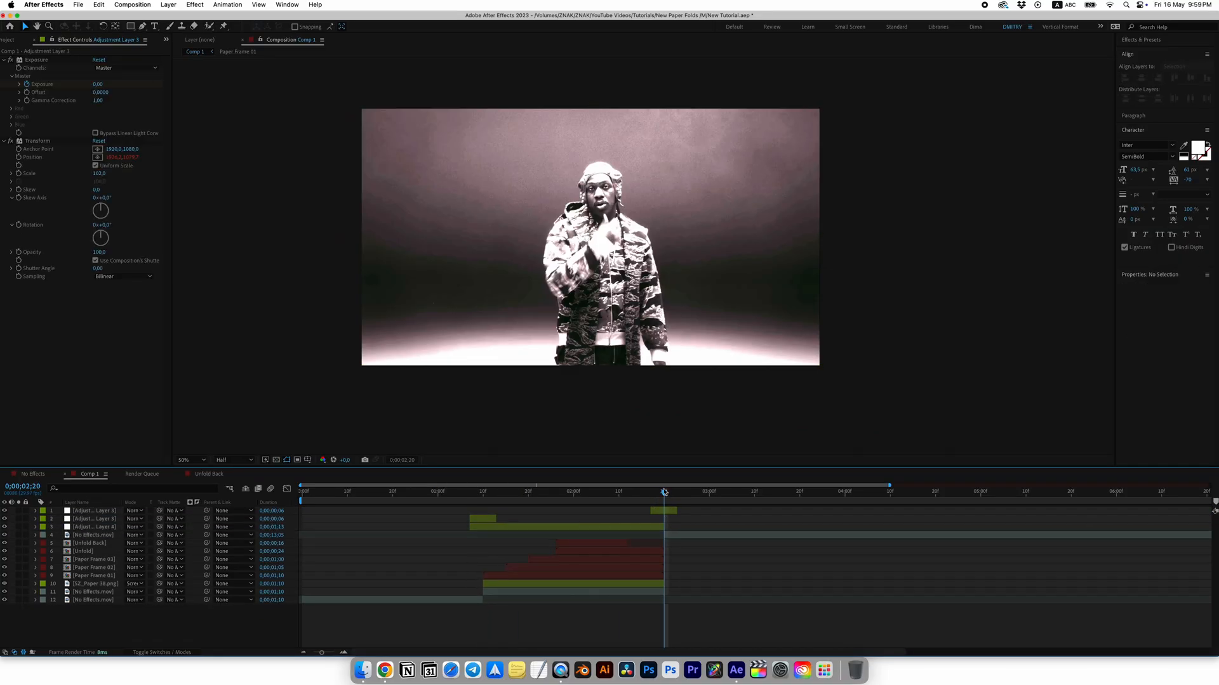
{"action": "left_click", "coordinate": [93, 526]}
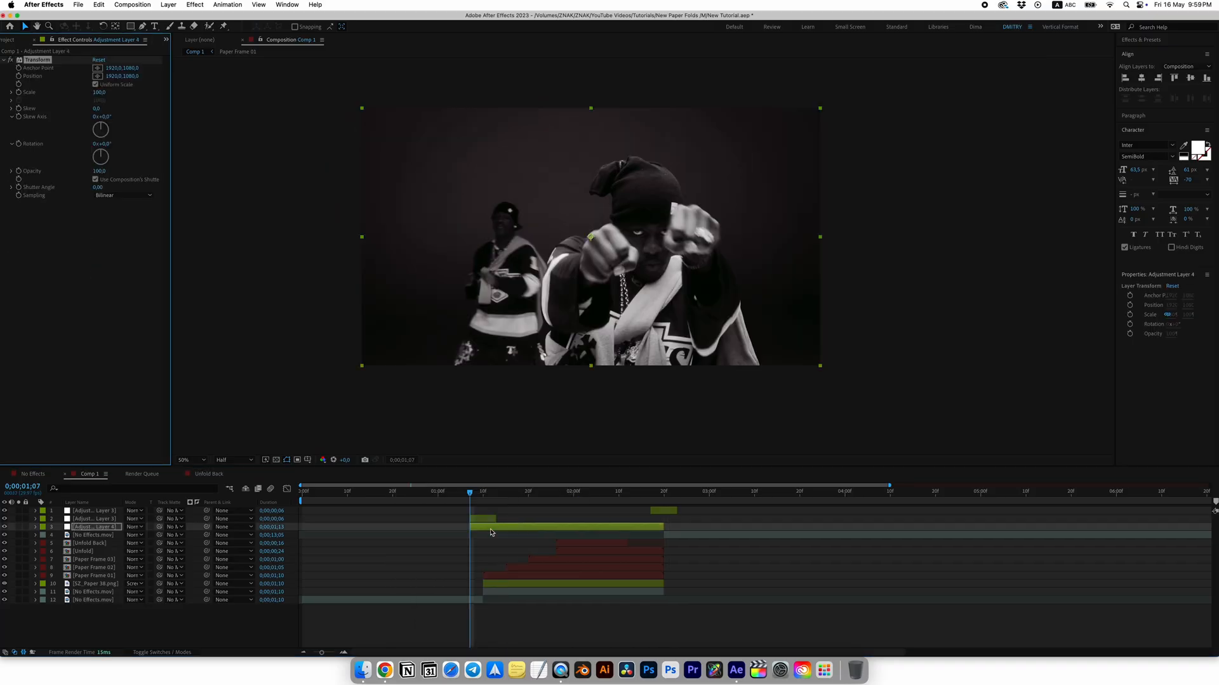